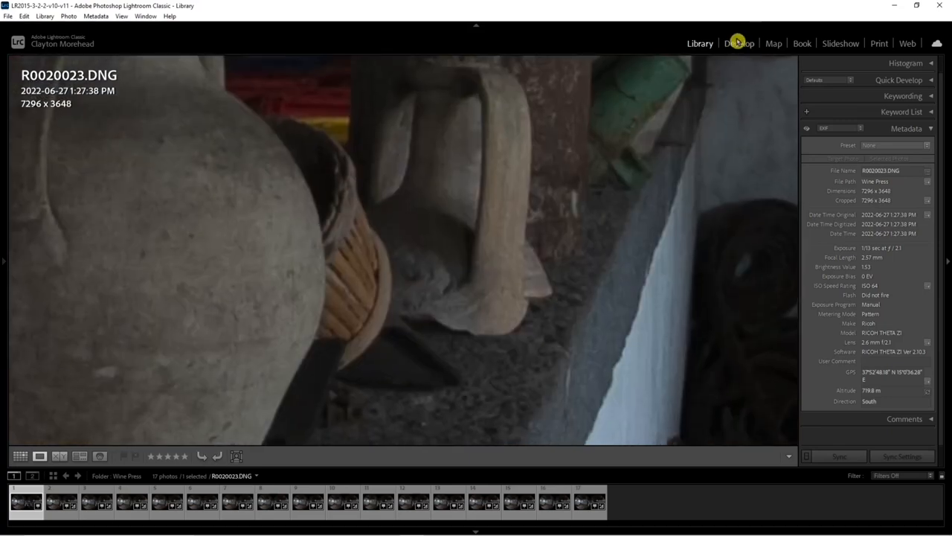
# Step: Zero sharpening on R0020023.DNG and copy its settings for pasting onto all 17 bursts
pyautogui.click(739, 43)
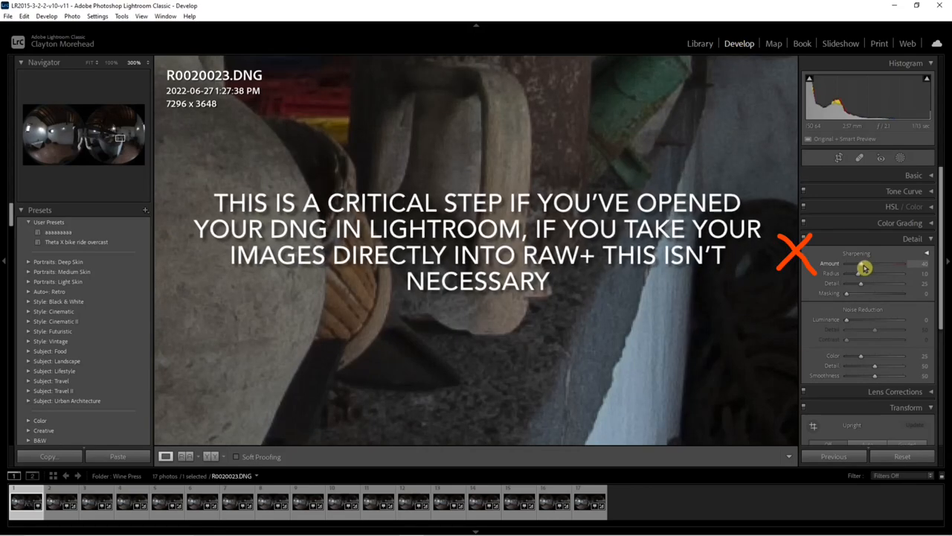
pyautogui.moveTo(865, 264); pyautogui.dragTo(847, 263)
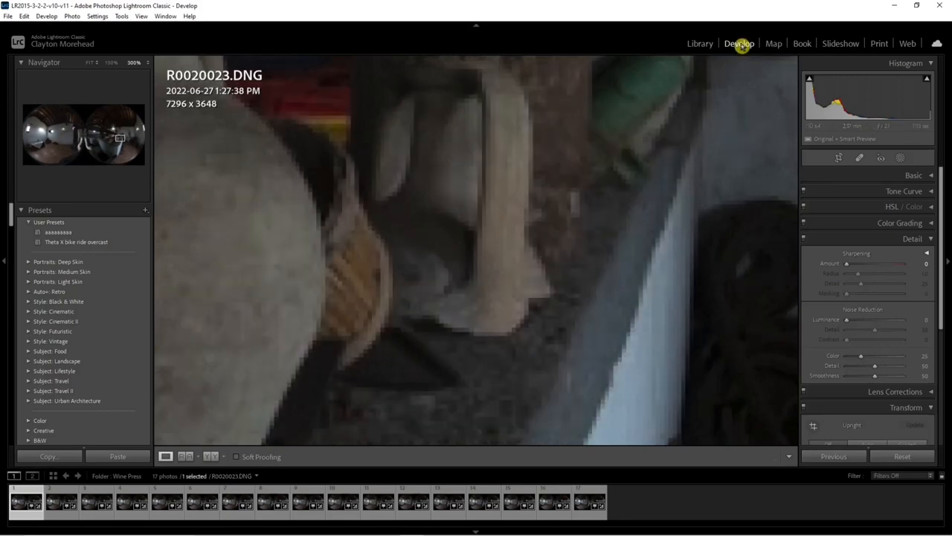
pyautogui.click(49, 456)
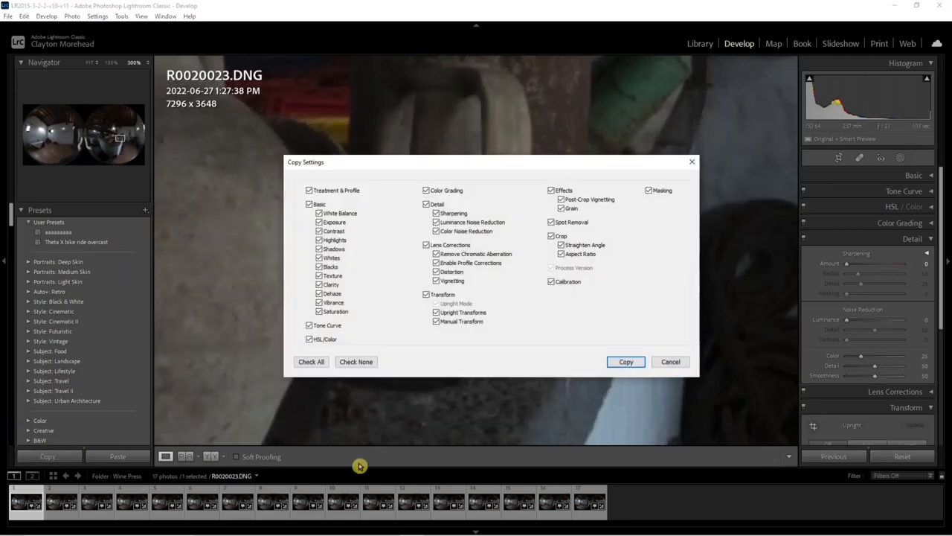
pyautogui.click(626, 361)
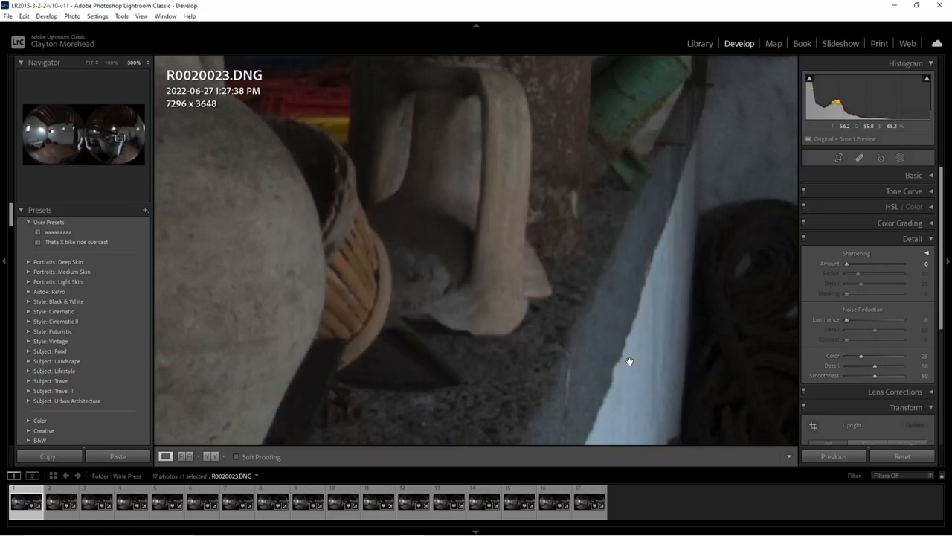
pyautogui.click(699, 43)
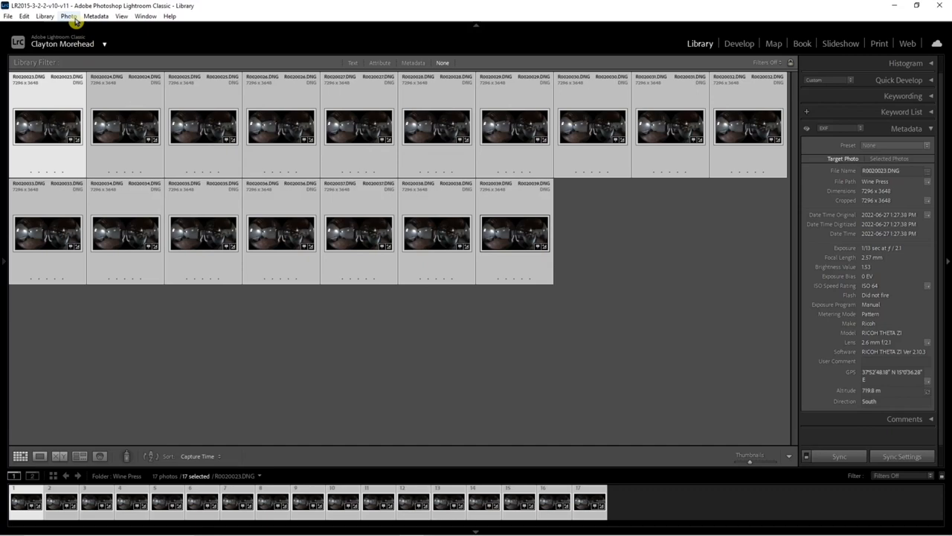
pyautogui.click(68, 16)
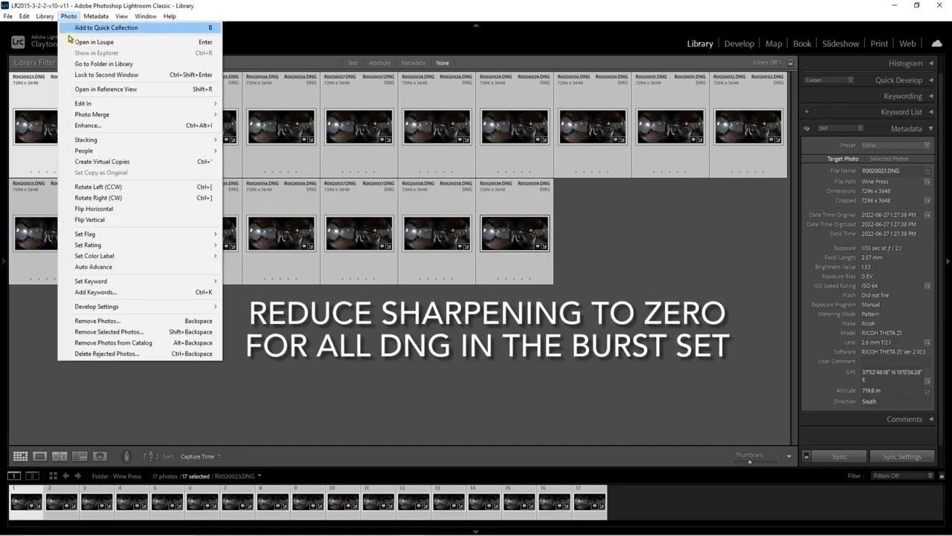
pyautogui.moveTo(96, 306)
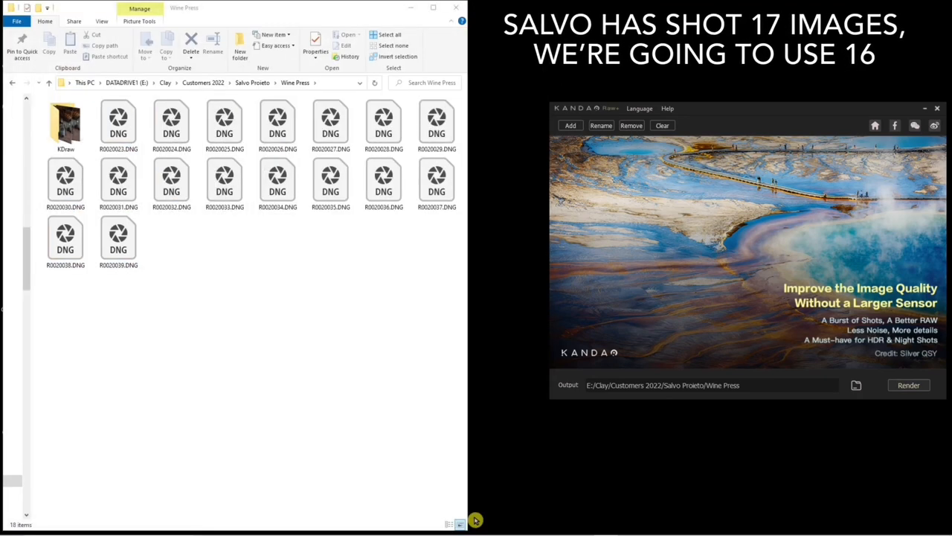
# Step: Merge burst DNGs R0020024–R0020039 in Kandao Raw+ and render to the Wine Press folder
pyautogui.click(570, 125)
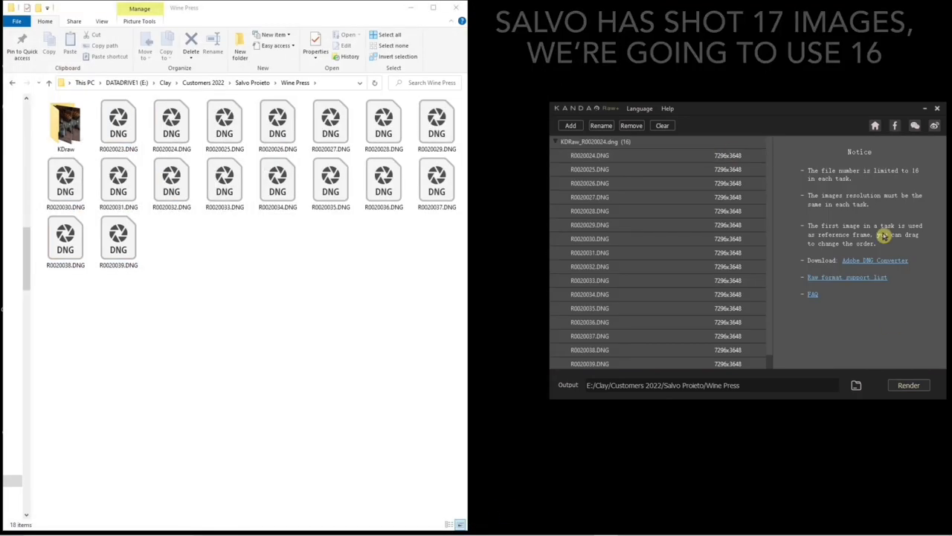
pyautogui.moveTo(888, 248)
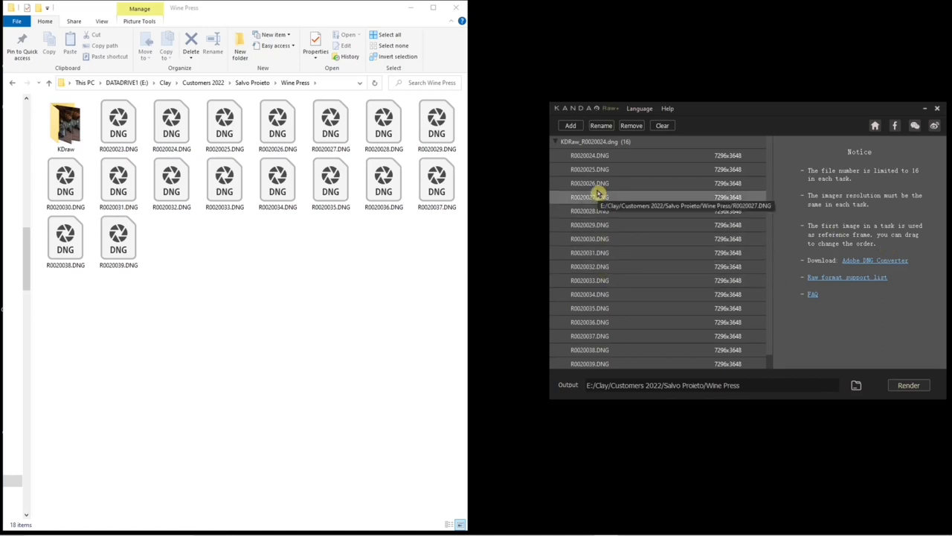
pyautogui.click(909, 384)
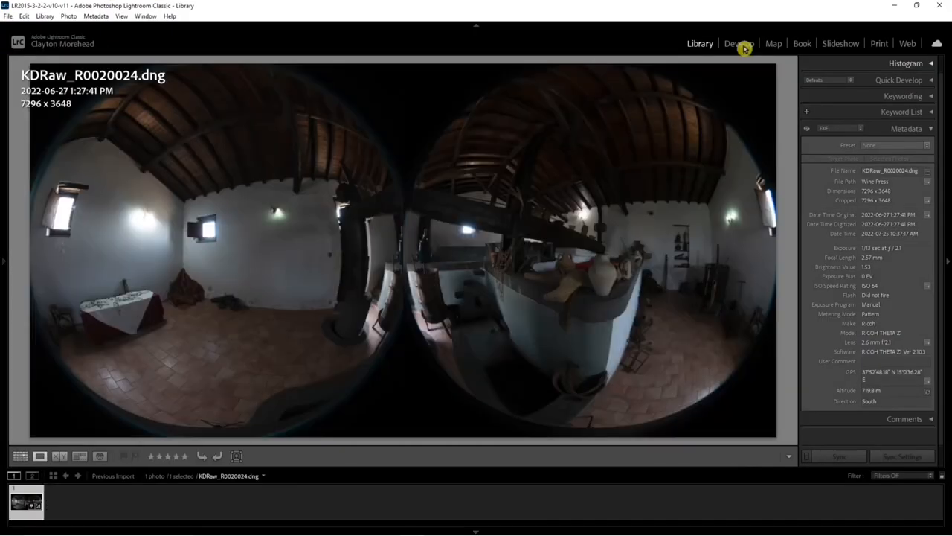
# Step: Set KDRaw_R0020024.dng to exposure +2.02, highlights −95, clarity +35 and sharpening 0
pyautogui.click(739, 44)
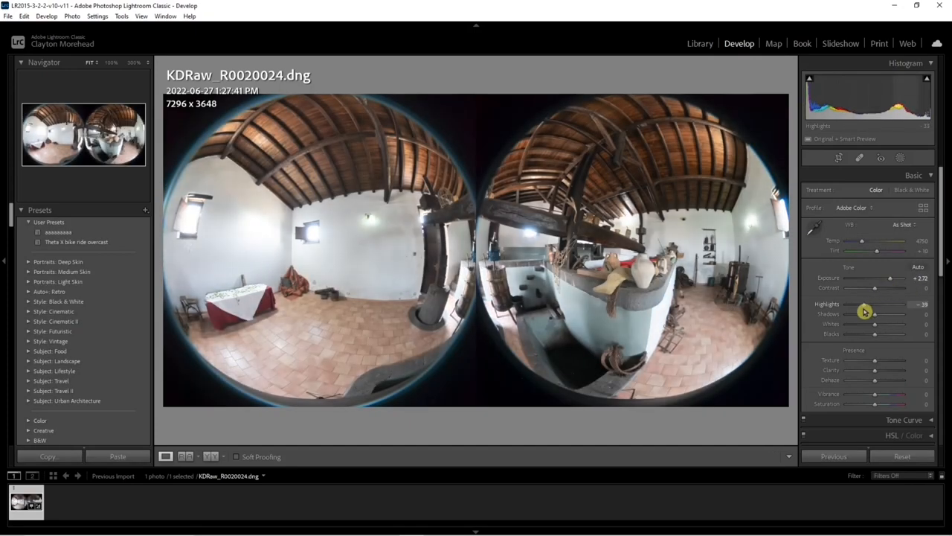
pyautogui.moveTo(874, 304); pyautogui.dragTo(848, 304)
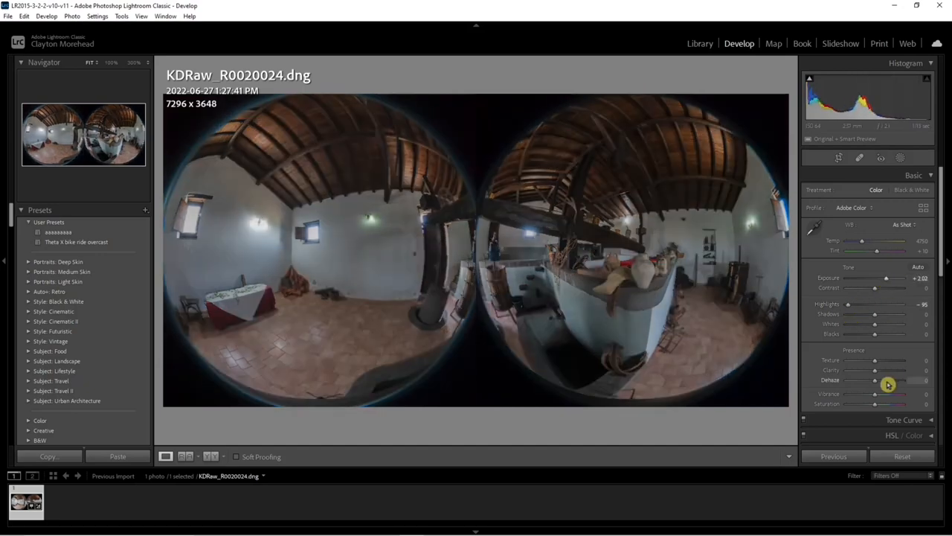
pyautogui.moveTo(874, 370); pyautogui.dragTo(885, 369)
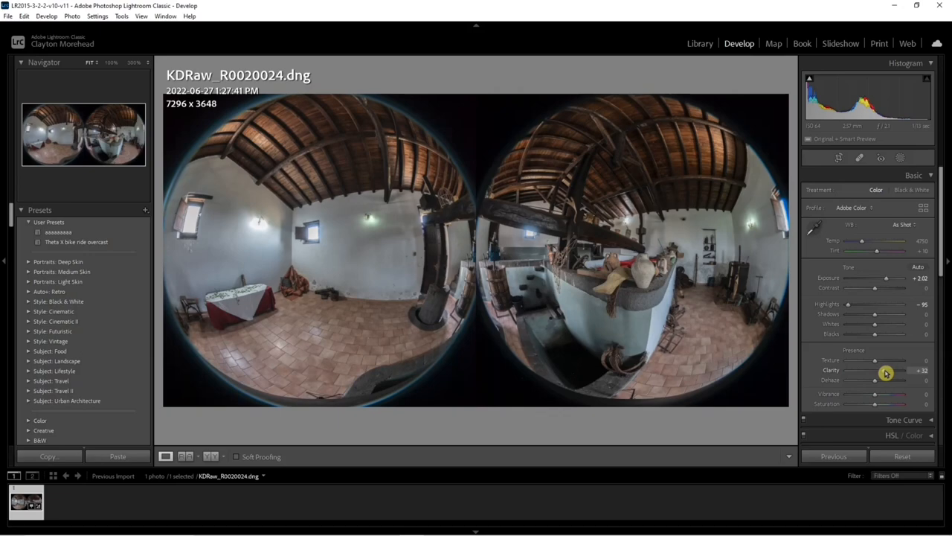
pyautogui.moveTo(874, 369); pyautogui.dragTo(888, 370)
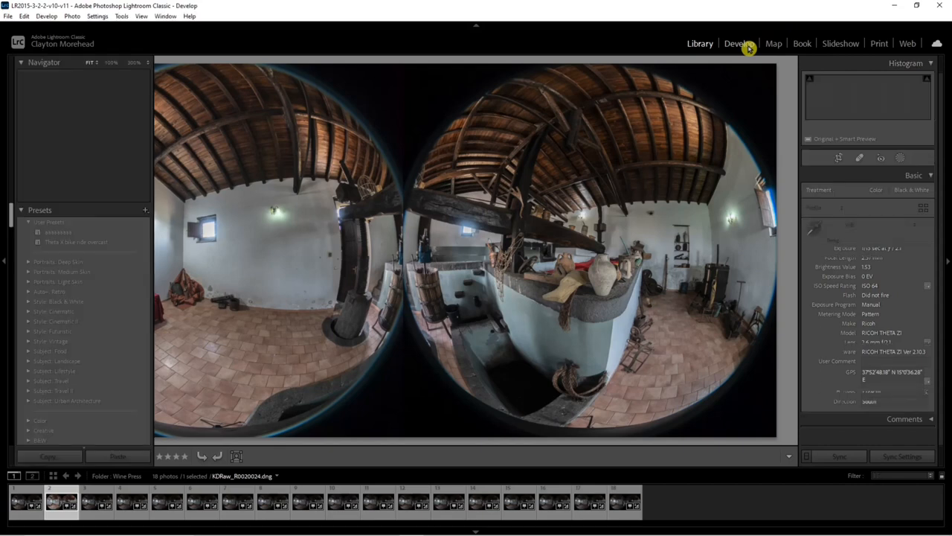
pyautogui.click(739, 43)
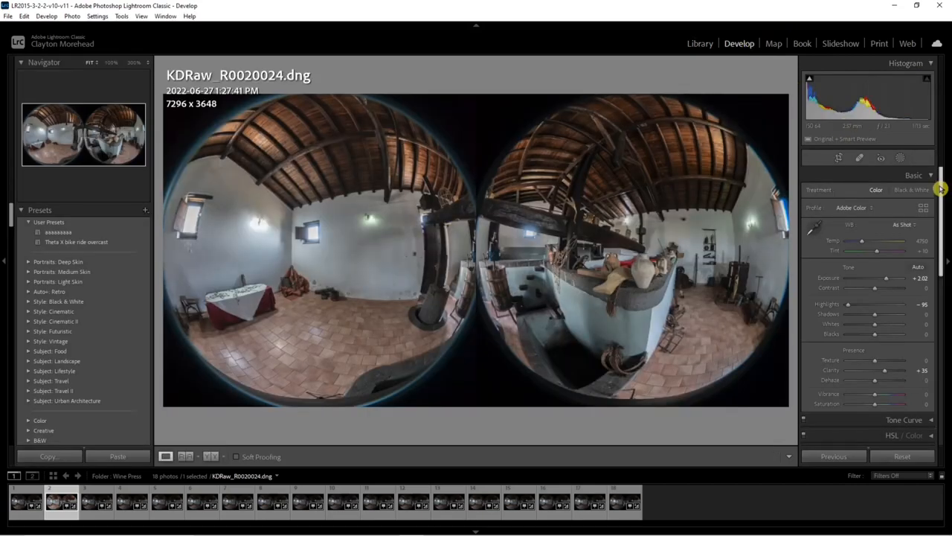
pyautogui.click(913, 175)
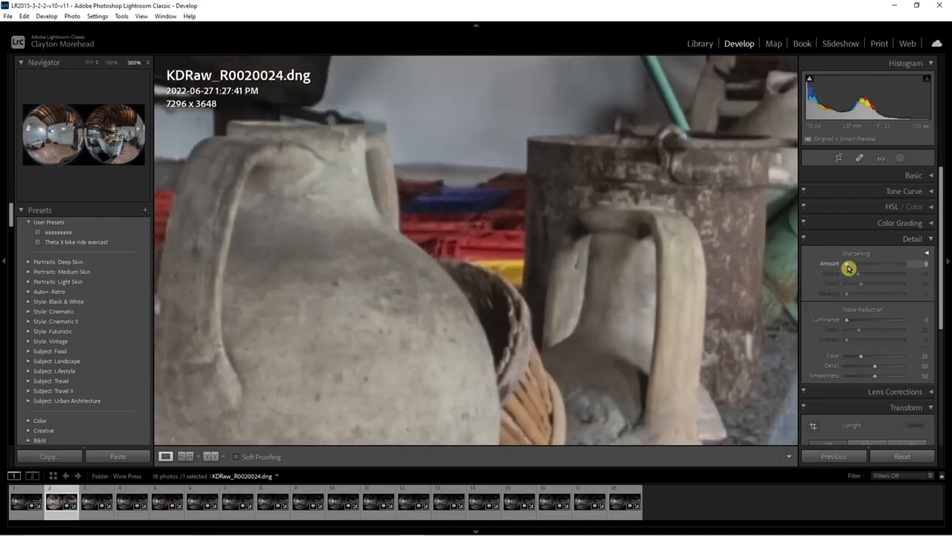
pyautogui.moveTo(848, 264); pyautogui.dragTo(892, 264)
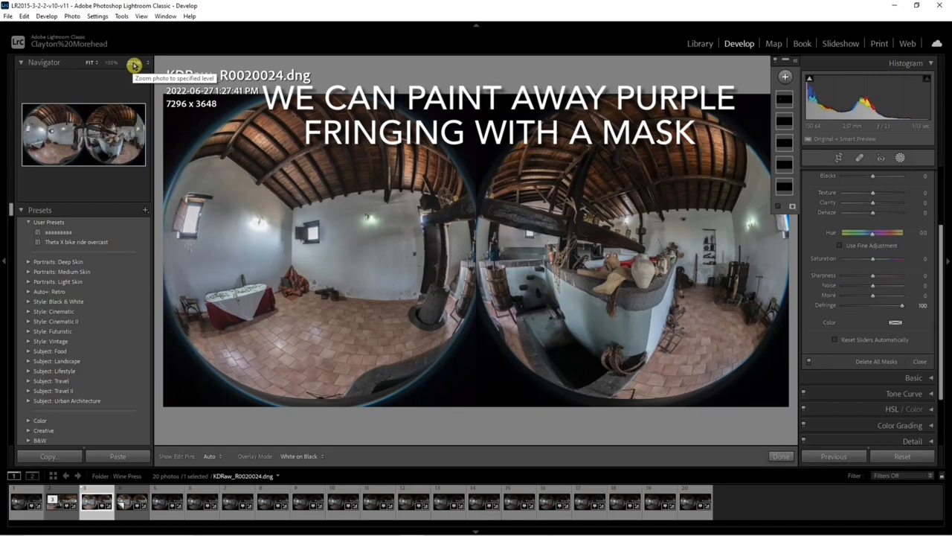
# Step: Zoom in and brush a mask over the fringed beam edge with Defringe 100, saturation −48
pyautogui.click(134, 65)
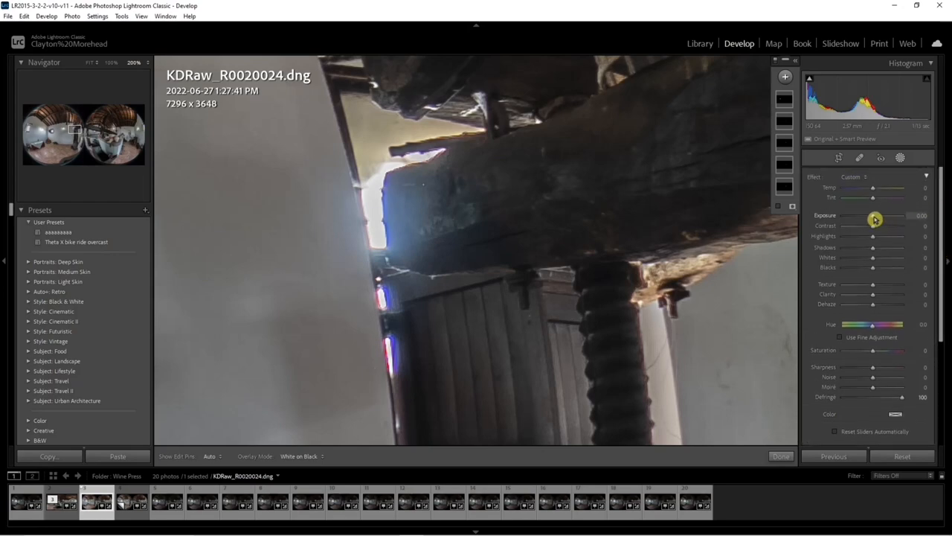
pyautogui.moveTo(872, 215); pyautogui.dragTo(856, 215)
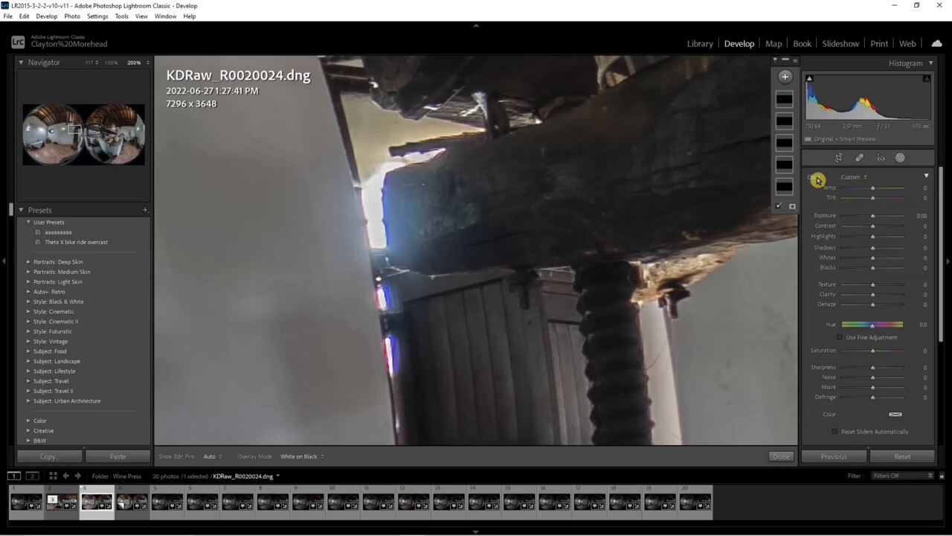
pyautogui.moveTo(780, 208)
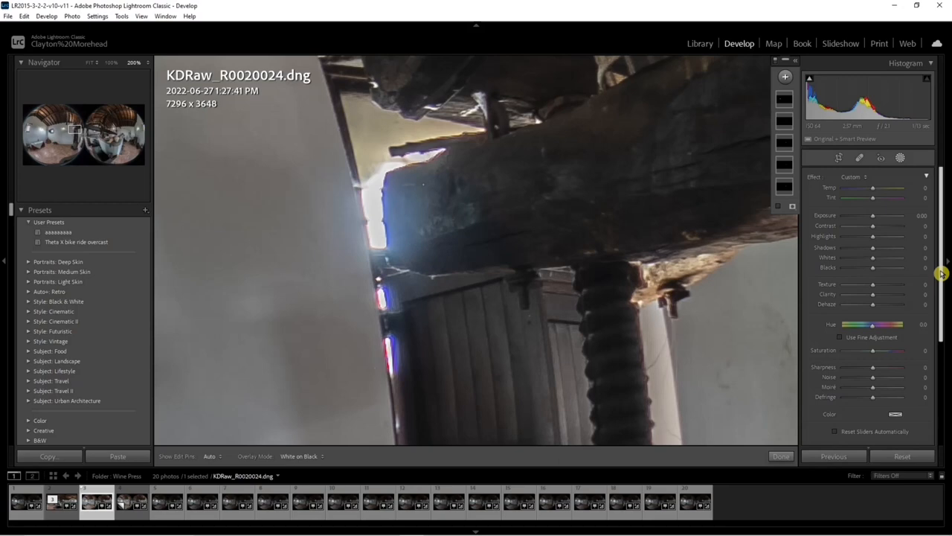
pyautogui.scroll(-3)
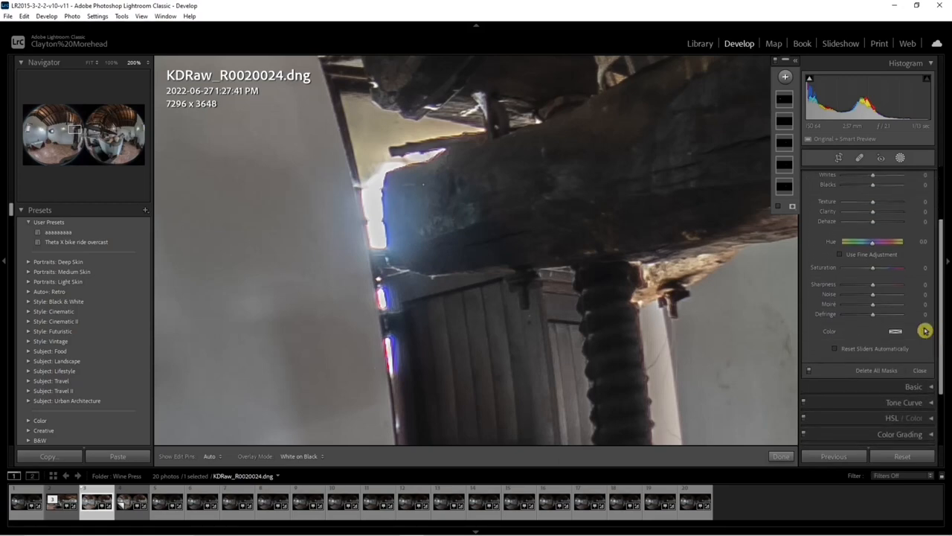
pyautogui.moveTo(872, 313); pyautogui.dragTo(926, 313)
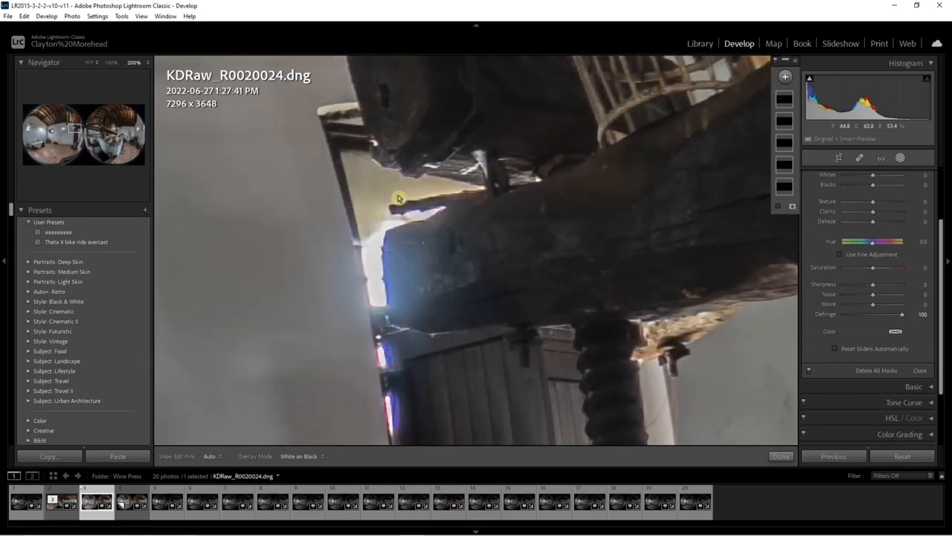
pyautogui.click(785, 77)
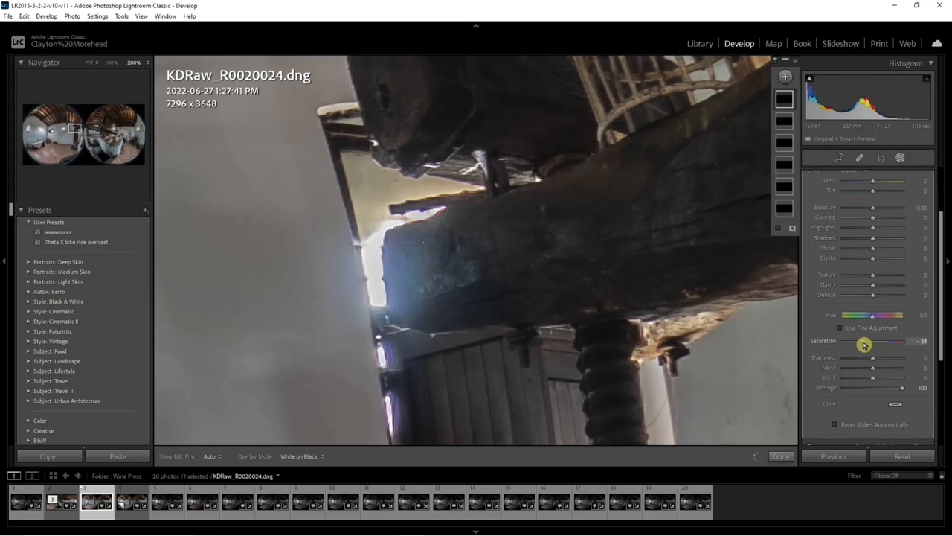
pyautogui.moveTo(864, 345); pyautogui.dragTo(861, 343)
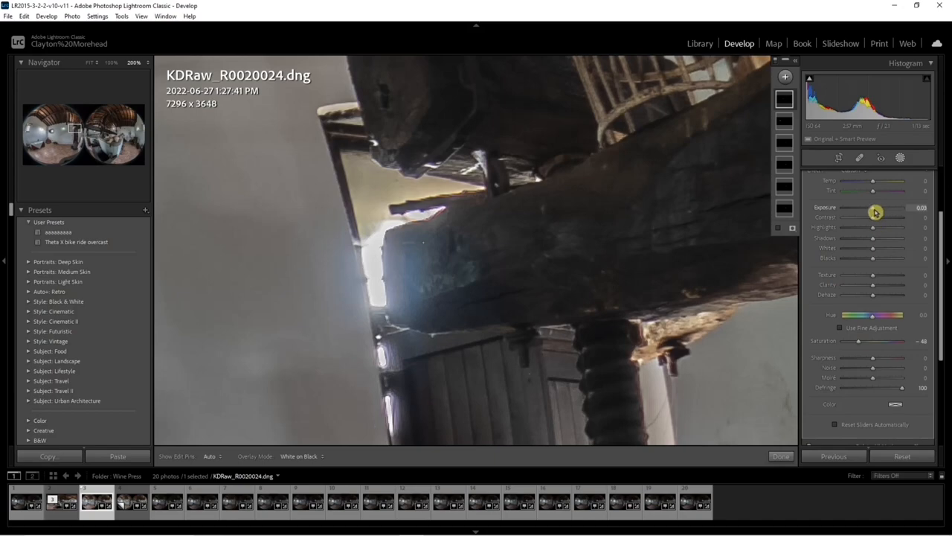
pyautogui.moveTo(876, 214); pyautogui.dragTo(874, 213)
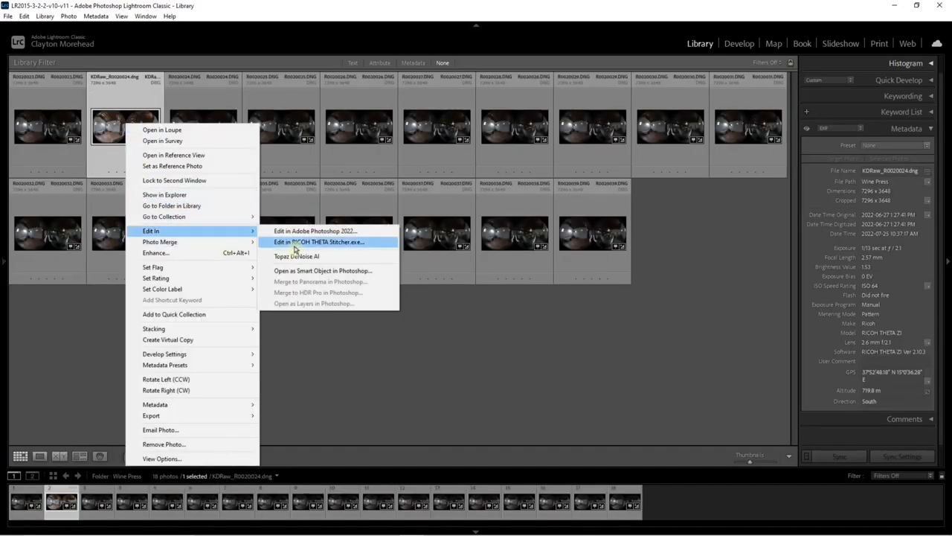
# Step: Edit a copy of KDRaw_R0020024.dng with Lightroom adjustments in RICOH THETA Stitcher
pyautogui.click(320, 242)
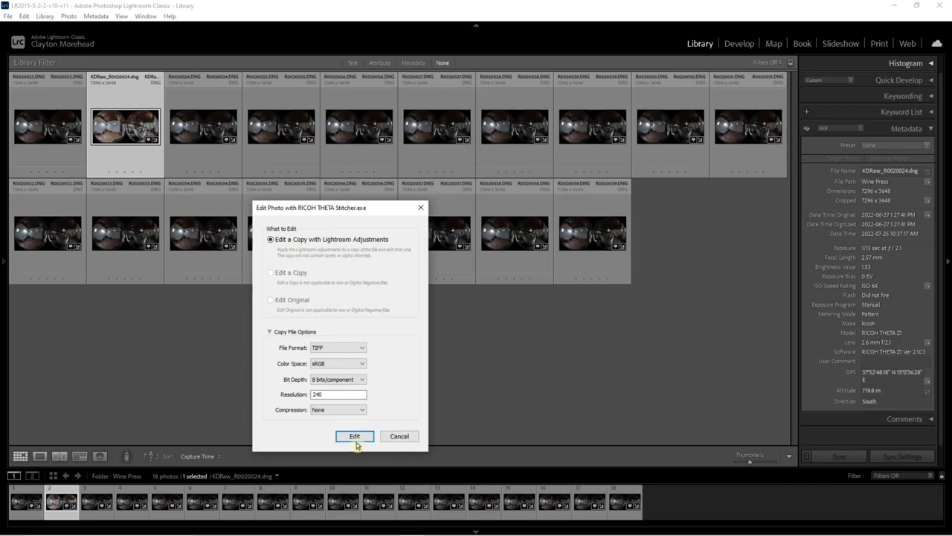
pyautogui.click(355, 436)
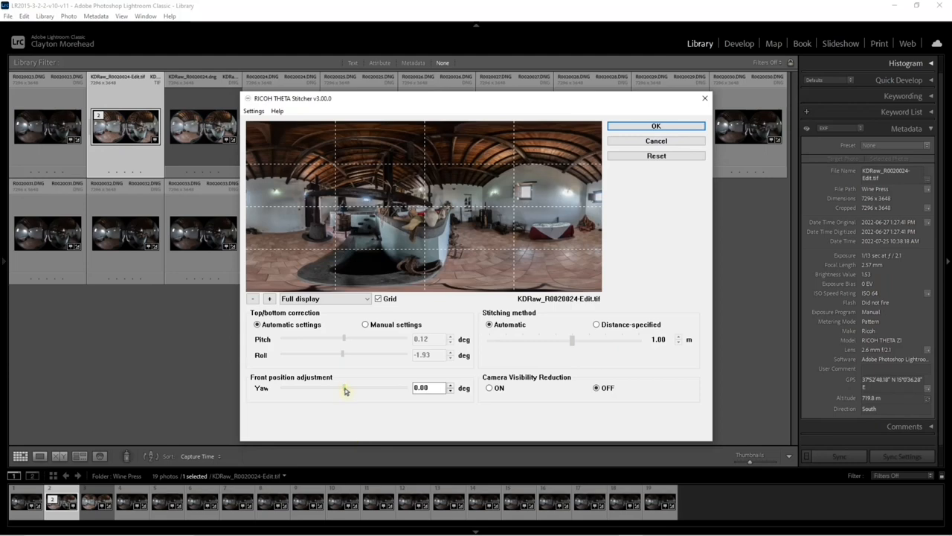
# Step: Set the front position Yaw of the stitched panorama preview to 0.00
pyautogui.moveTo(343, 388); pyautogui.dragTo(339, 388)
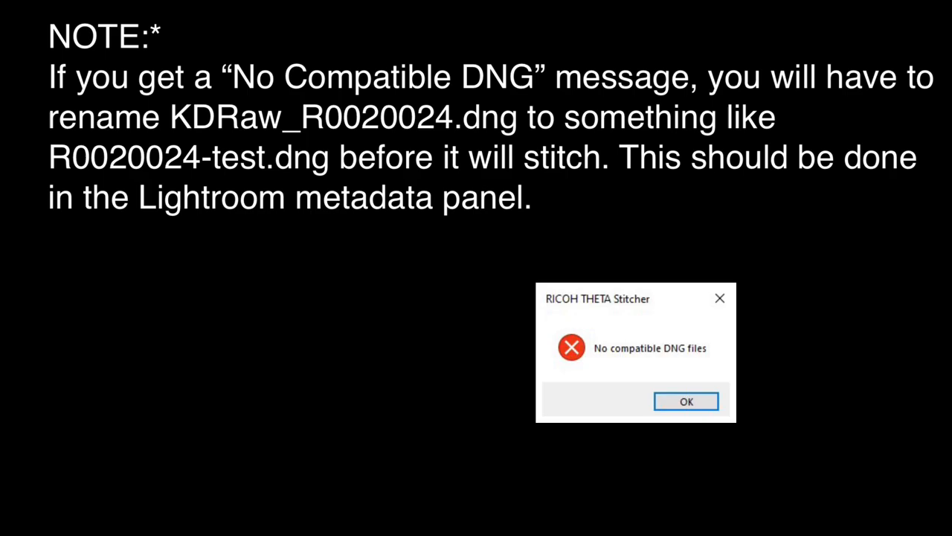
# Step: Dismiss the no-compatible-DNG message and open KDRaw_R0020024.dng's file name for renaming
pyautogui.click(685, 401)
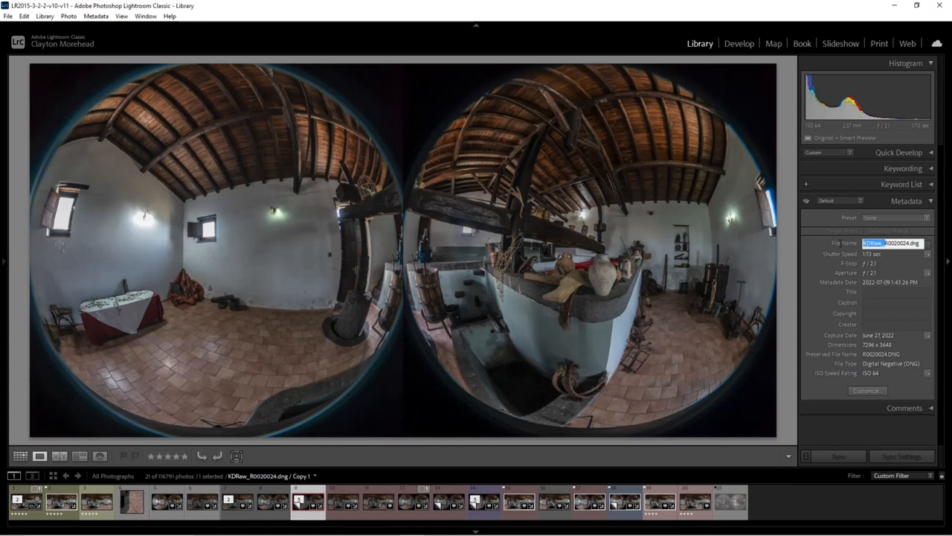
pyautogui.moveTo(841, 244)
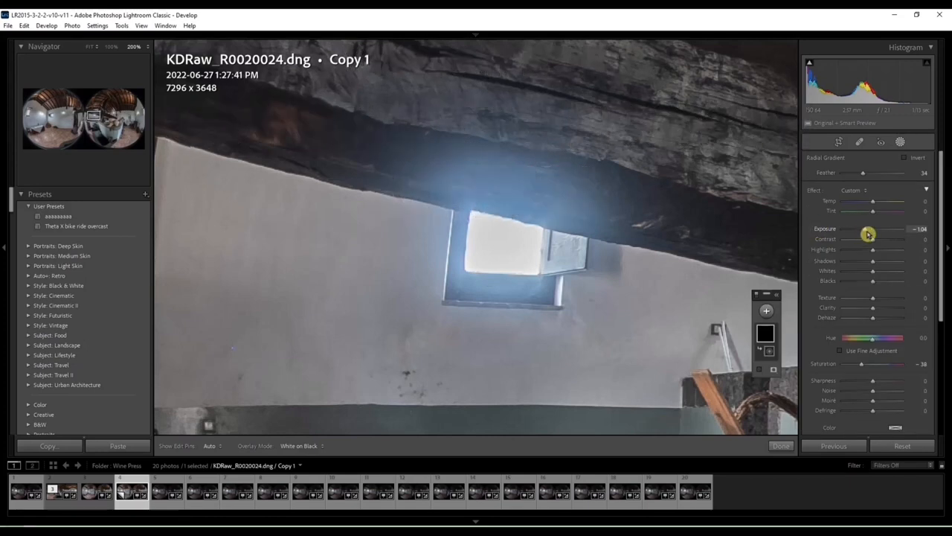
pyautogui.moveTo(865, 368)
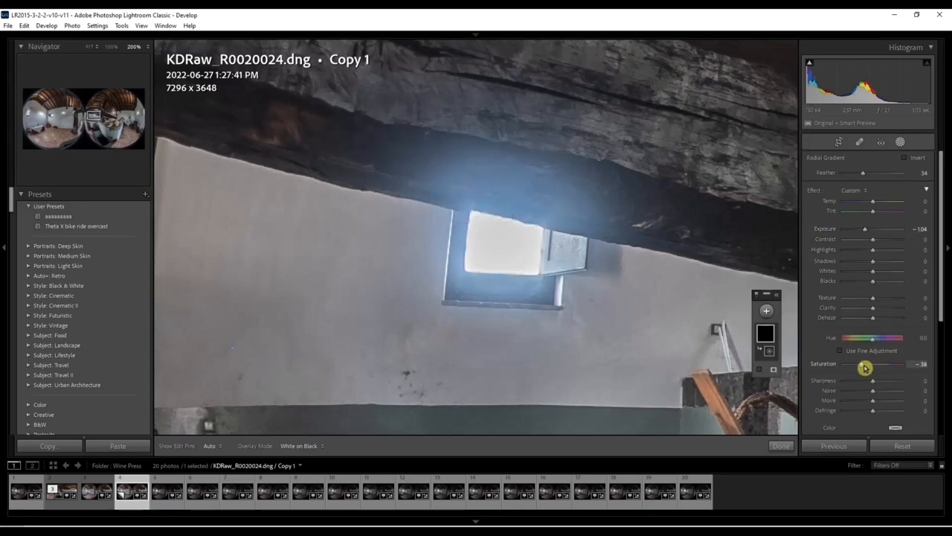
pyautogui.moveTo(871, 383)
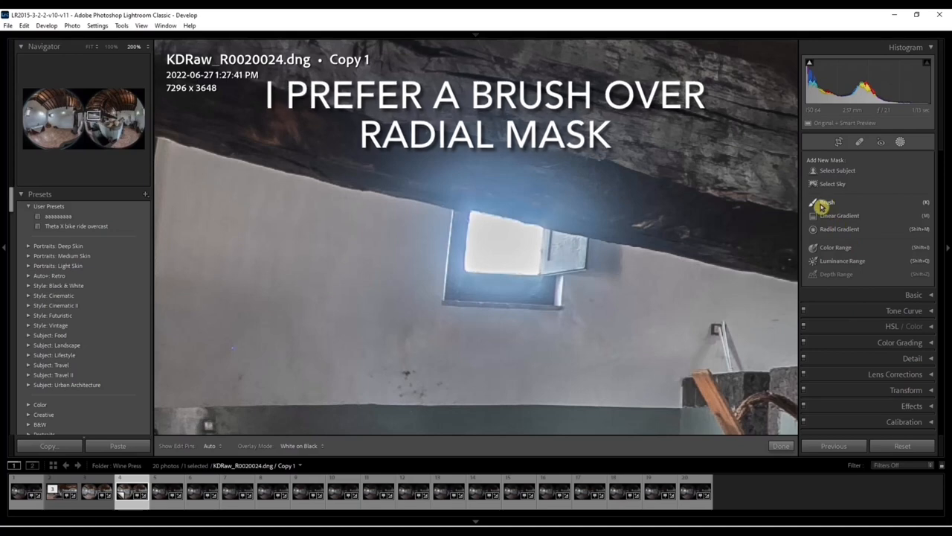
# Step: Brush a window mask with exposure −2.92, contrast 100 and temperature 43
pyautogui.click(828, 202)
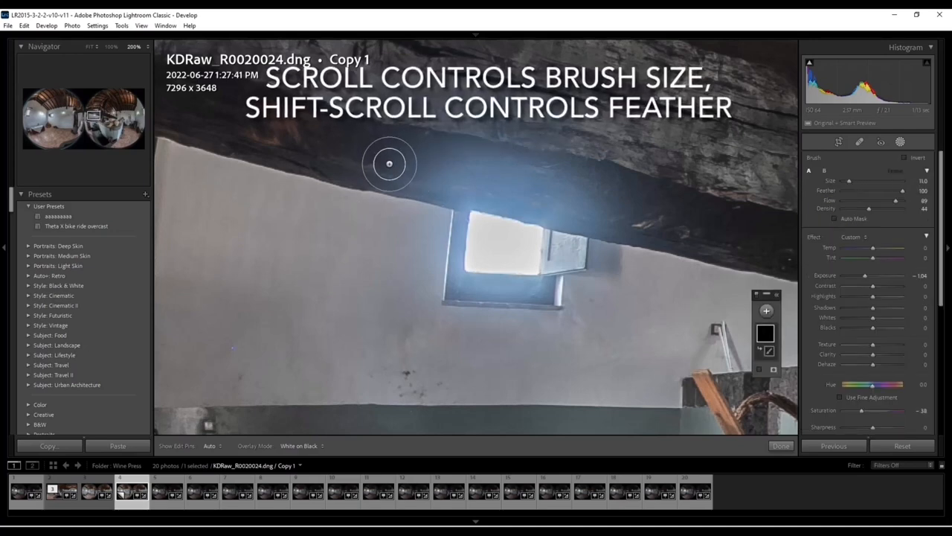
pyautogui.scroll(-3)
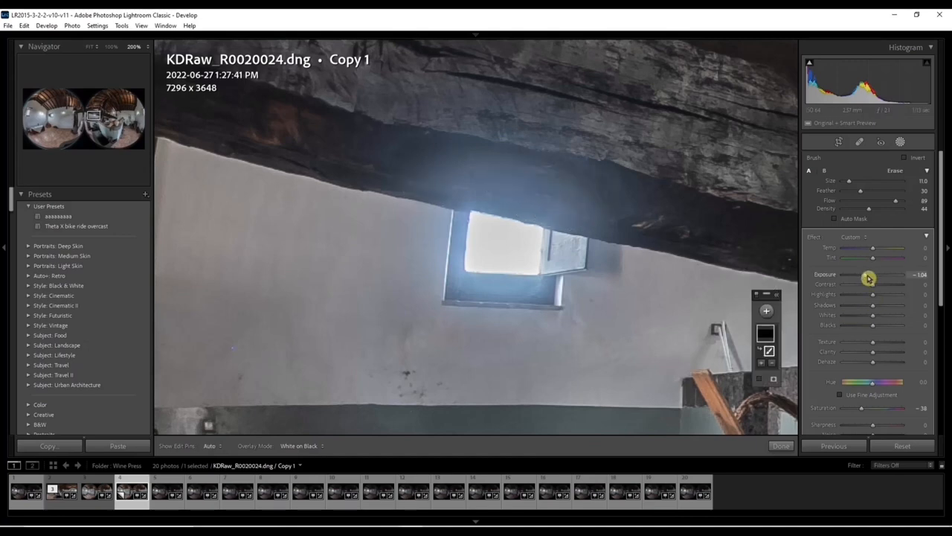
pyautogui.moveTo(873, 274); pyautogui.dragTo(850, 274)
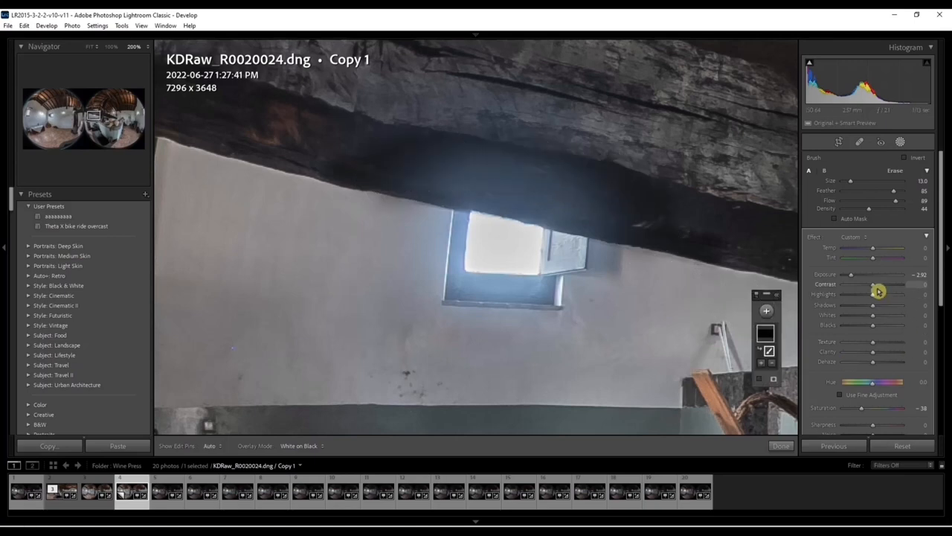
pyautogui.moveTo(874, 285); pyautogui.dragTo(922, 284)
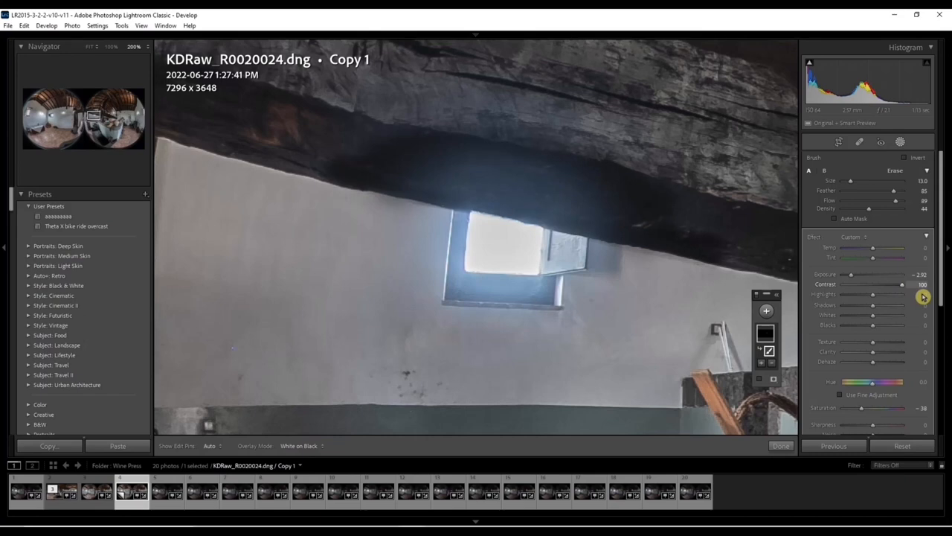
pyautogui.moveTo(879, 253)
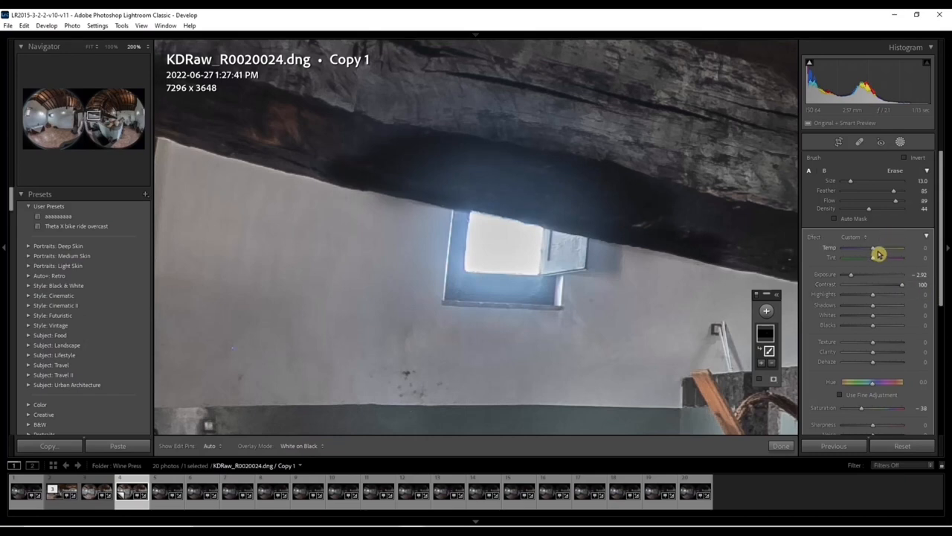
pyautogui.moveTo(878, 254); pyautogui.dragTo(889, 254)
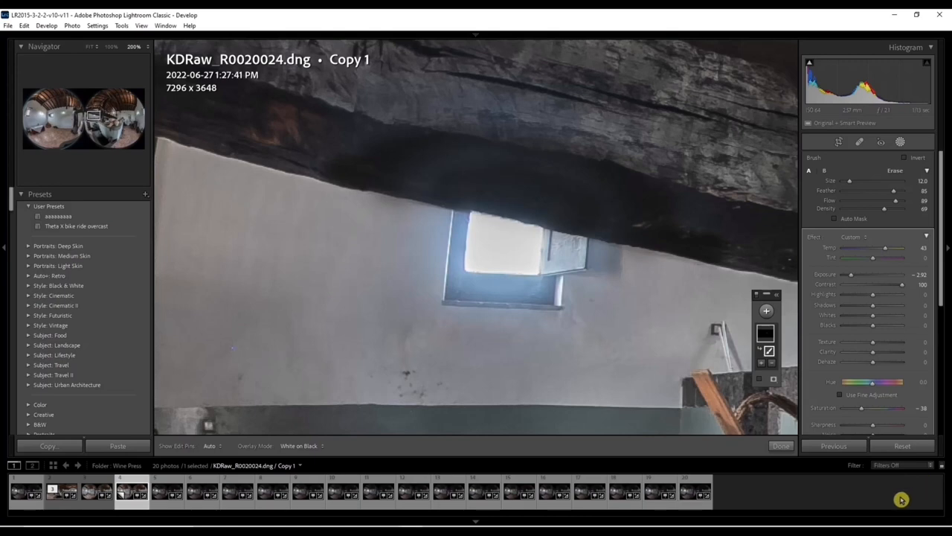
pyautogui.moveTo(811, 347)
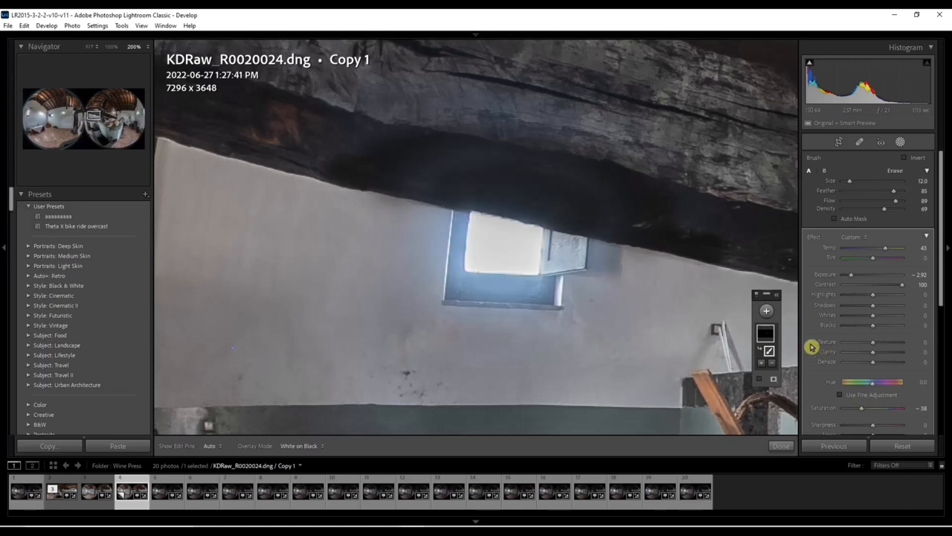
# Step: Brush a mask along the window edges with exposure −1.65 and temperature 43
pyautogui.click(766, 311)
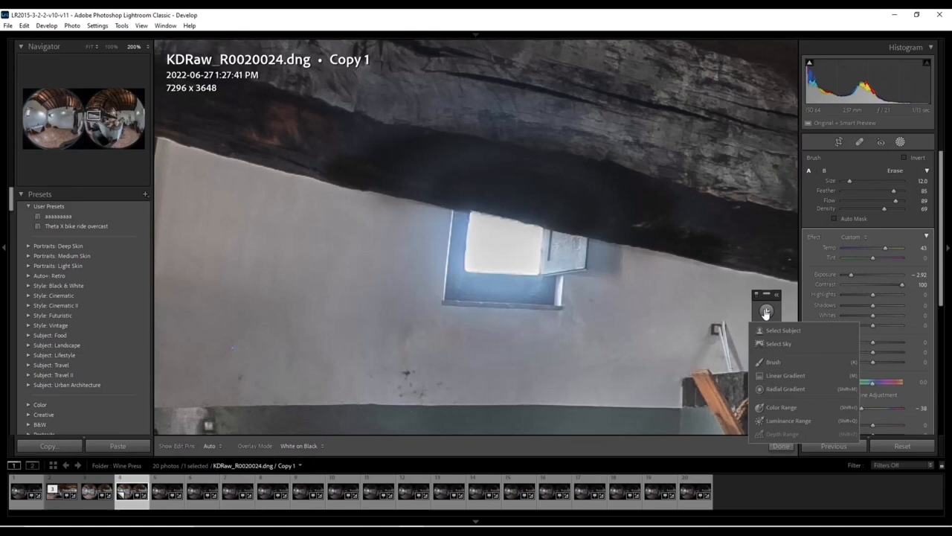
pyautogui.moveTo(772, 362)
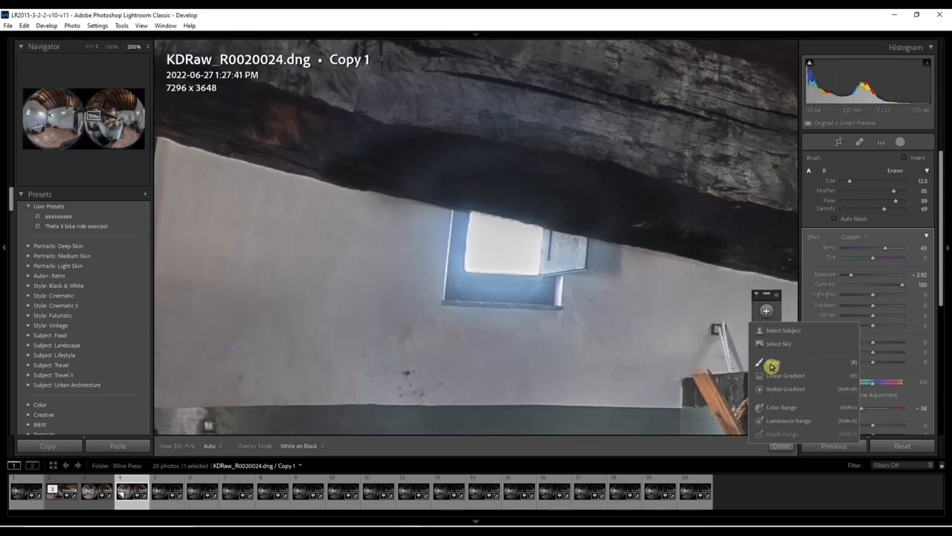
pyautogui.click(771, 365)
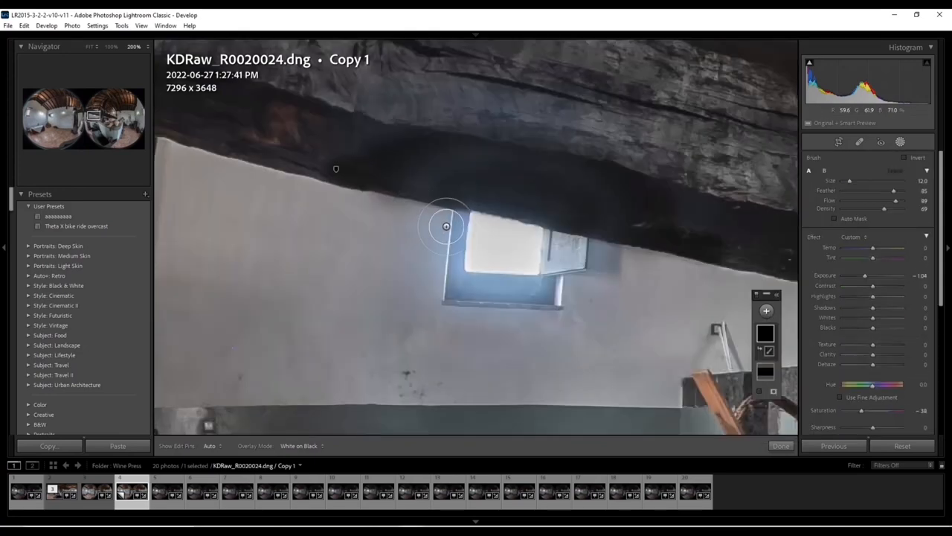
pyautogui.moveTo(446, 226); pyautogui.dragTo(461, 218)
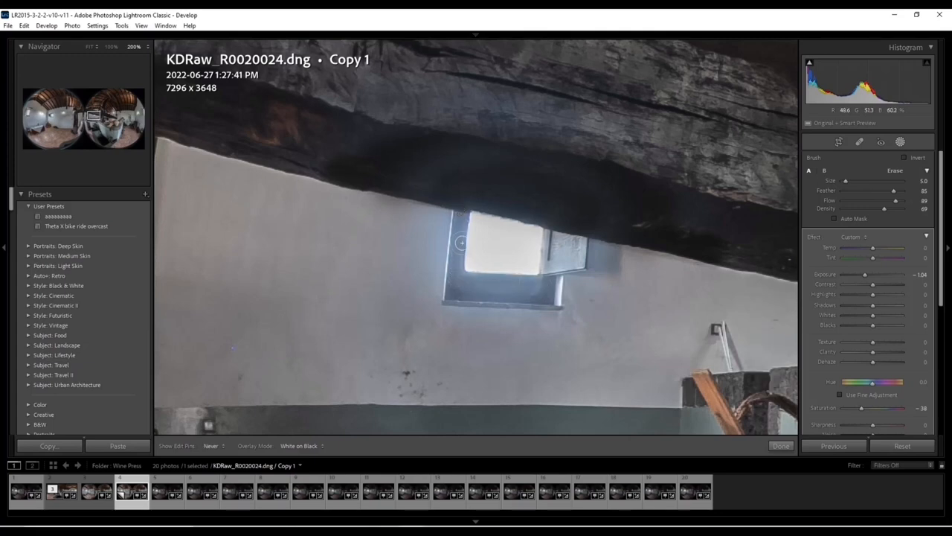
pyautogui.moveTo(461, 243); pyautogui.dragTo(537, 288)
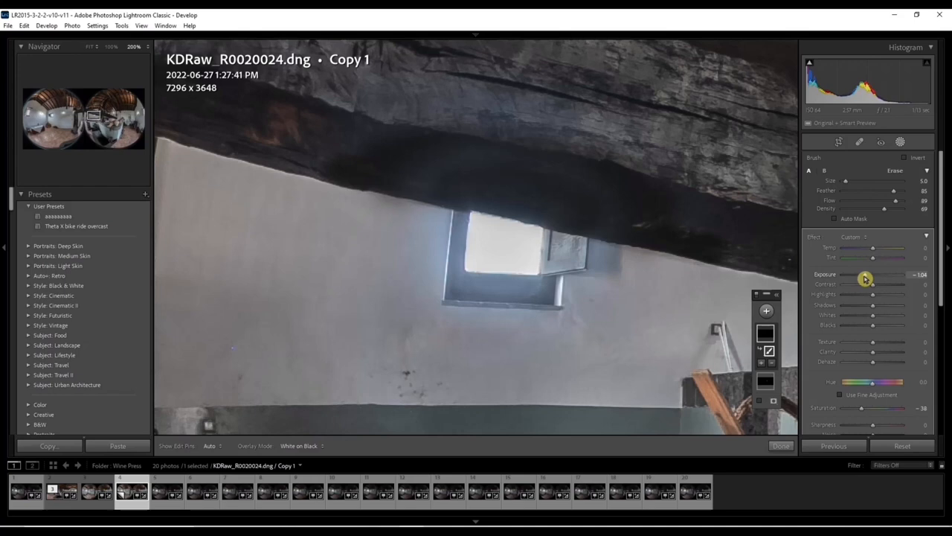
pyautogui.moveTo(878, 282); pyautogui.dragTo(863, 282)
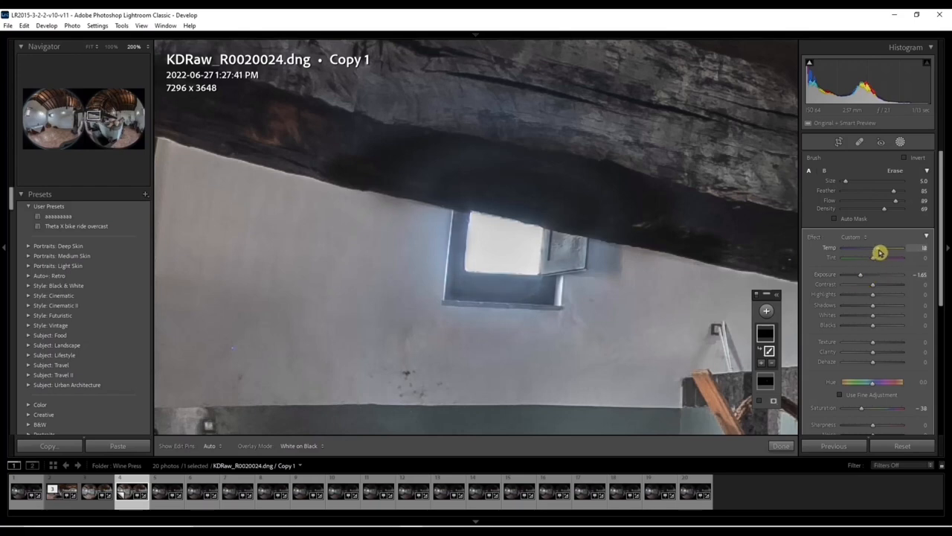
pyautogui.moveTo(880, 253); pyautogui.dragTo(887, 253)
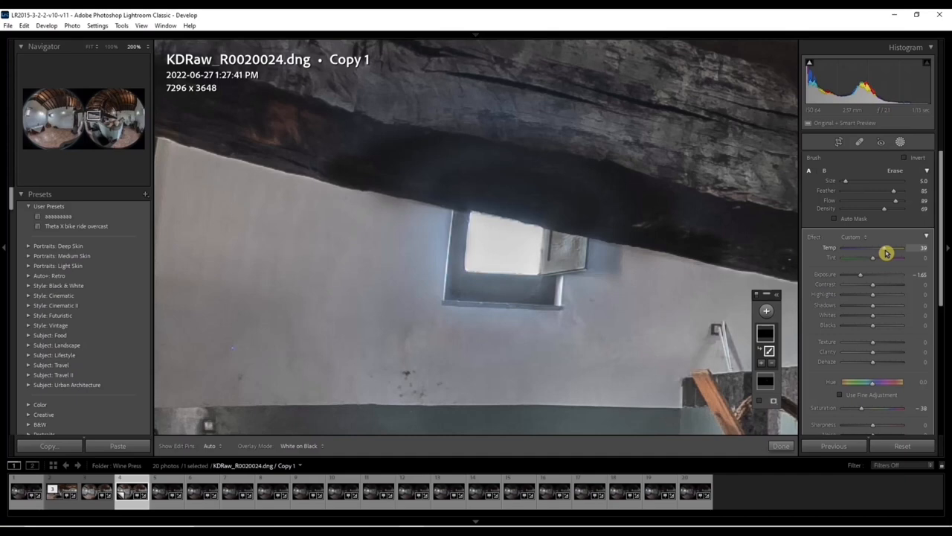
pyautogui.moveTo(872, 252); pyautogui.dragTo(887, 252)
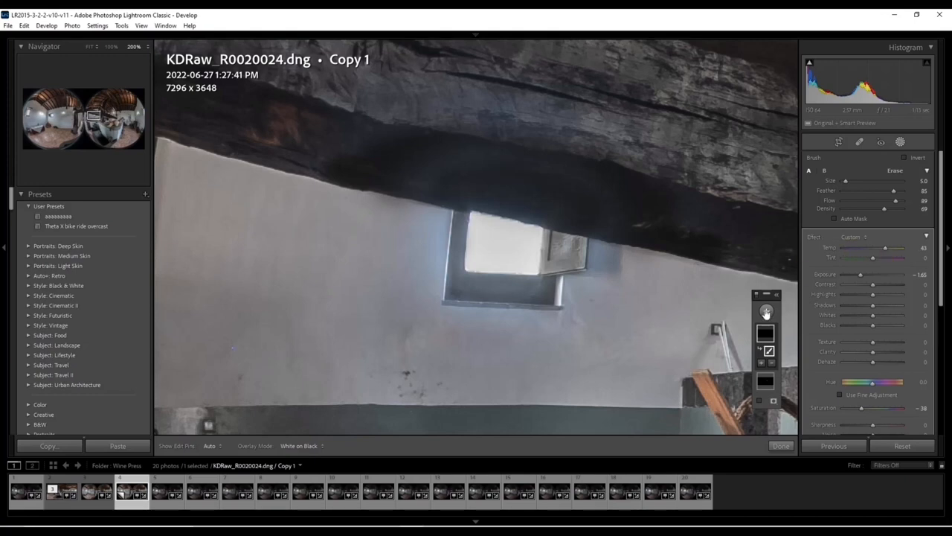
# Step: Add another brush mask painted below, around and along the window's top edge
pyautogui.click(766, 310)
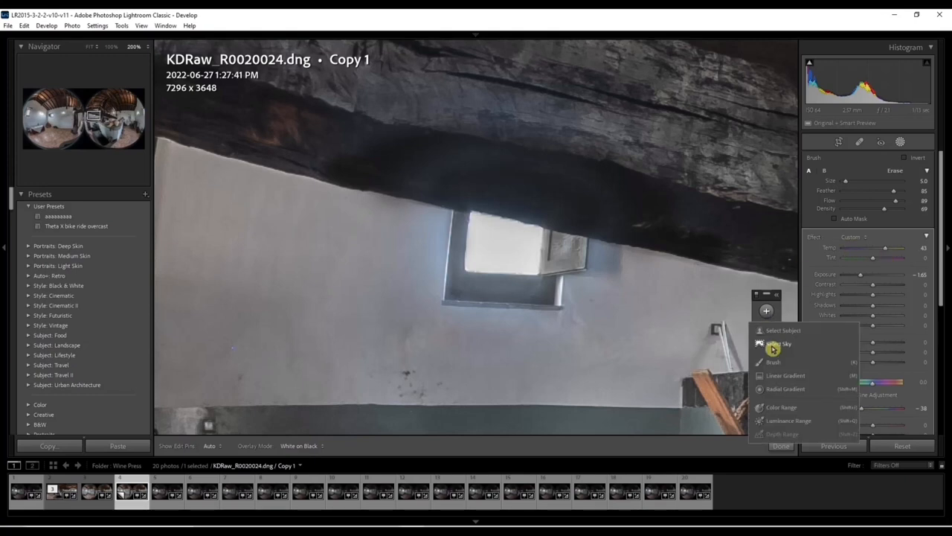
pyautogui.click(779, 342)
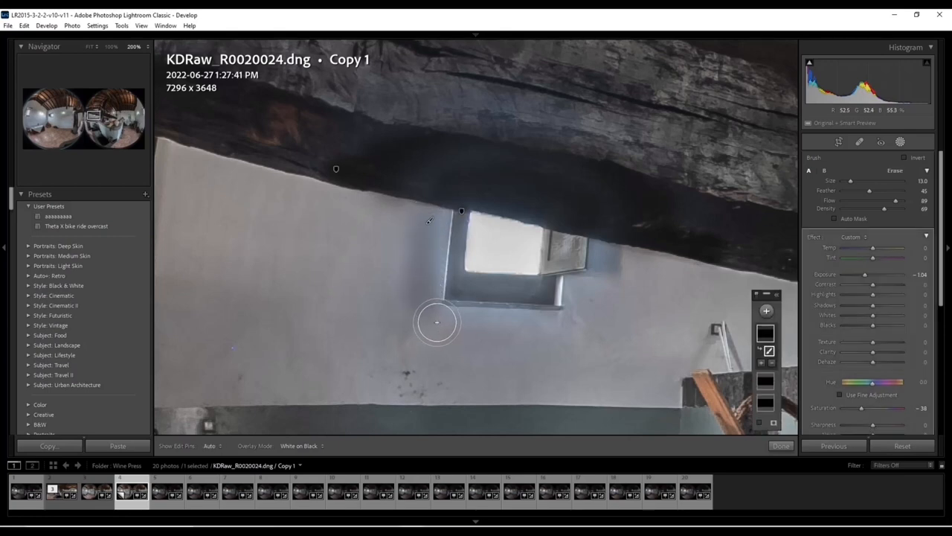
pyautogui.moveTo(436, 322); pyautogui.dragTo(578, 318)
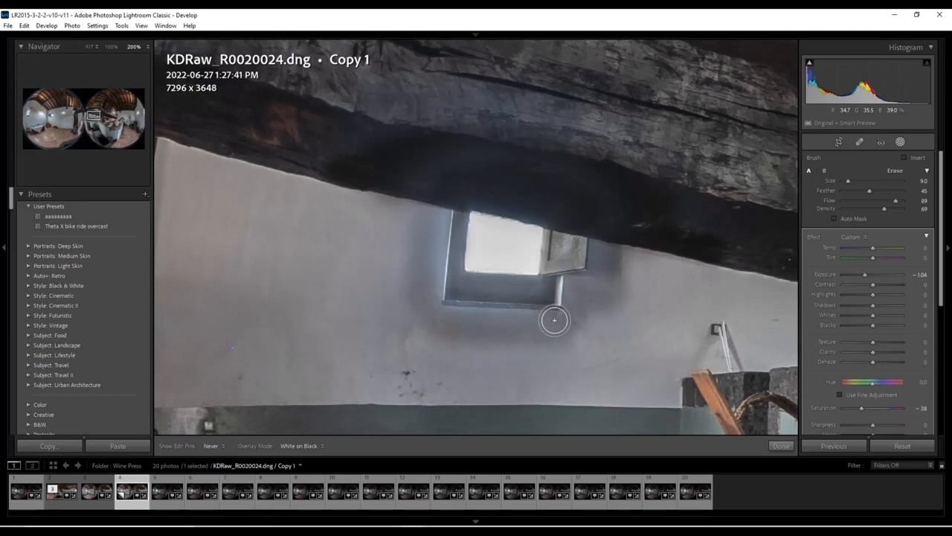
pyautogui.moveTo(432, 246)
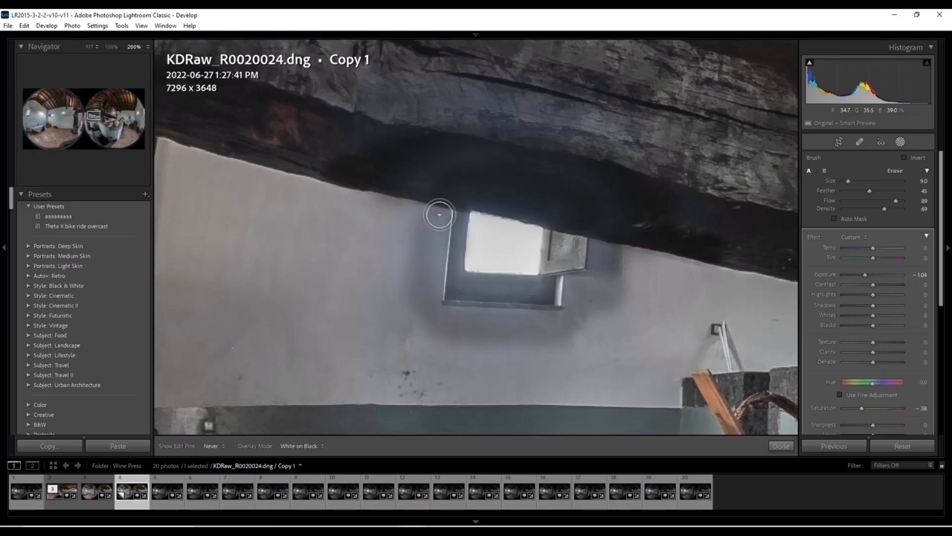
pyautogui.moveTo(439, 215); pyautogui.dragTo(457, 287)
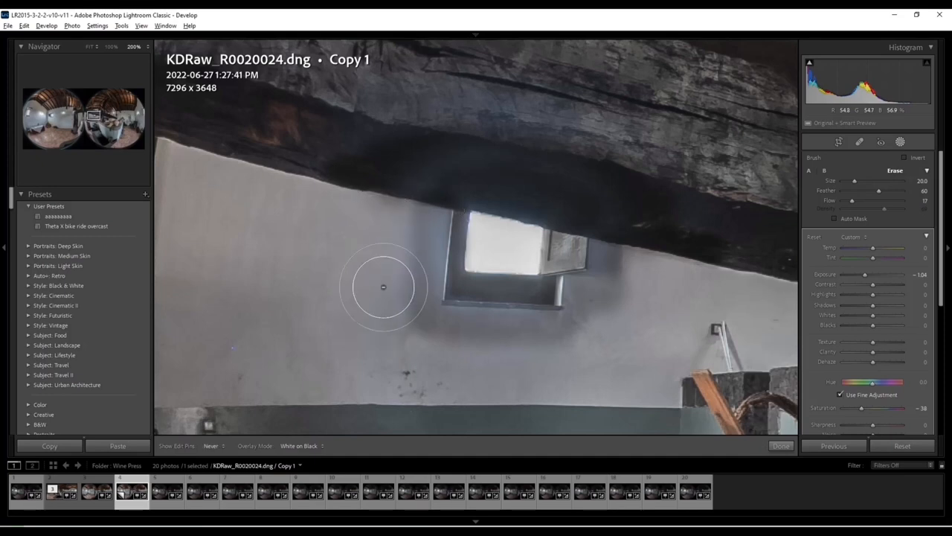
pyautogui.moveTo(635, 306)
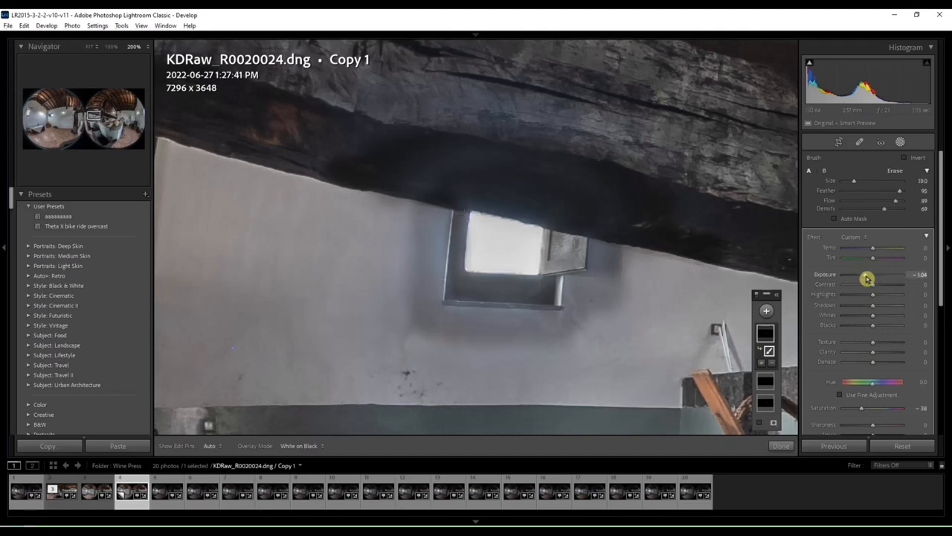
# Step: Tune the new mask to temperature 29 and exposure −0.37, with stronger density
pyautogui.moveTo(874, 274); pyautogui.dragTo(869, 274)
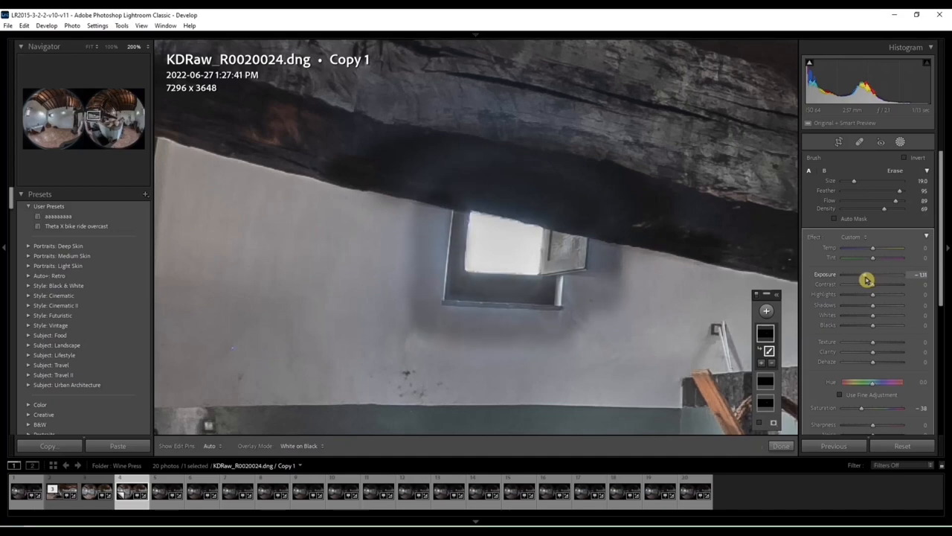
pyautogui.moveTo(868, 279); pyautogui.dragTo(874, 279)
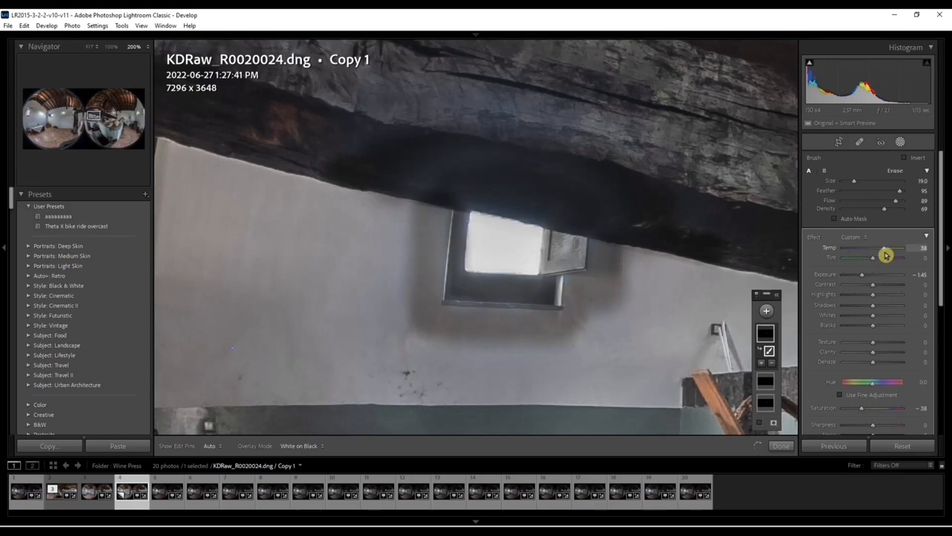
pyautogui.moveTo(888, 247); pyautogui.dragTo(881, 246)
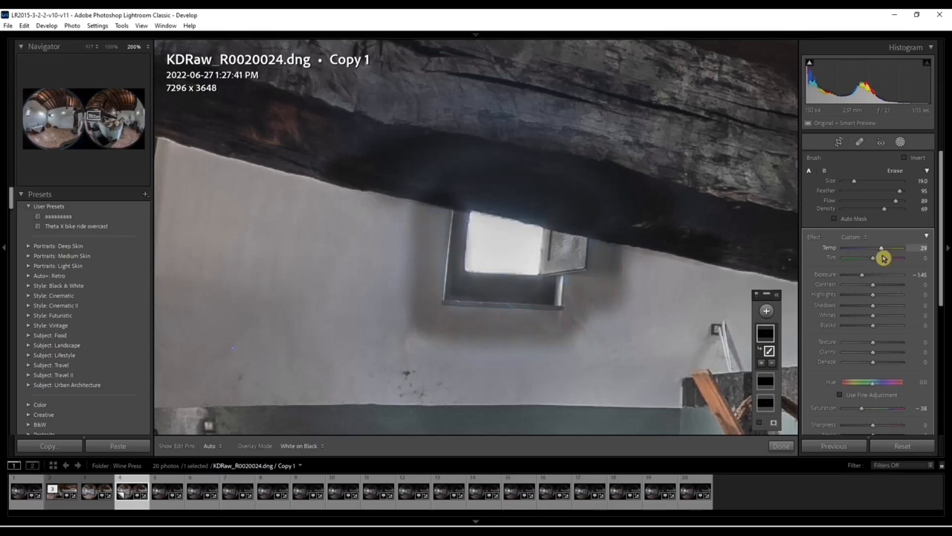
pyautogui.moveTo(862, 274); pyautogui.dragTo(869, 281)
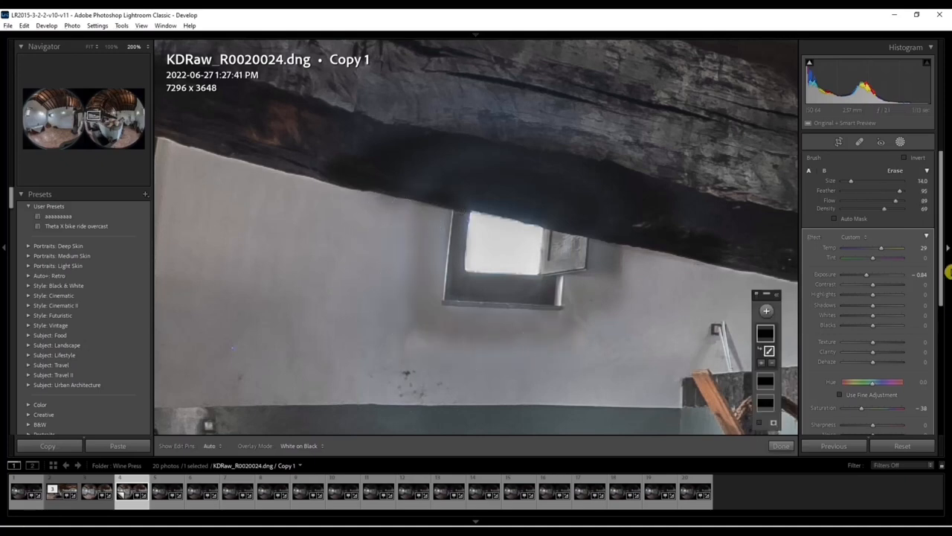
pyautogui.moveTo(895, 201); pyautogui.dragTo(907, 201)
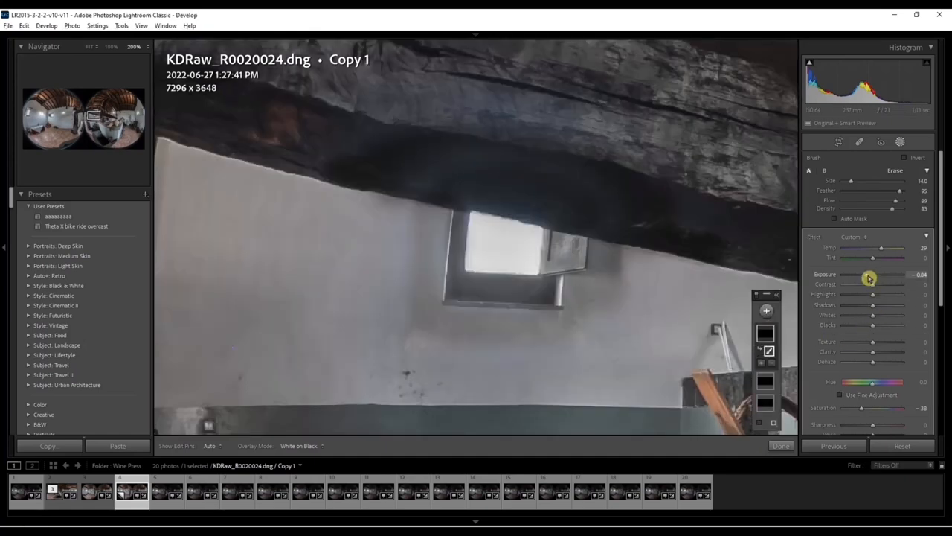
pyautogui.moveTo(870, 278); pyautogui.dragTo(882, 279)
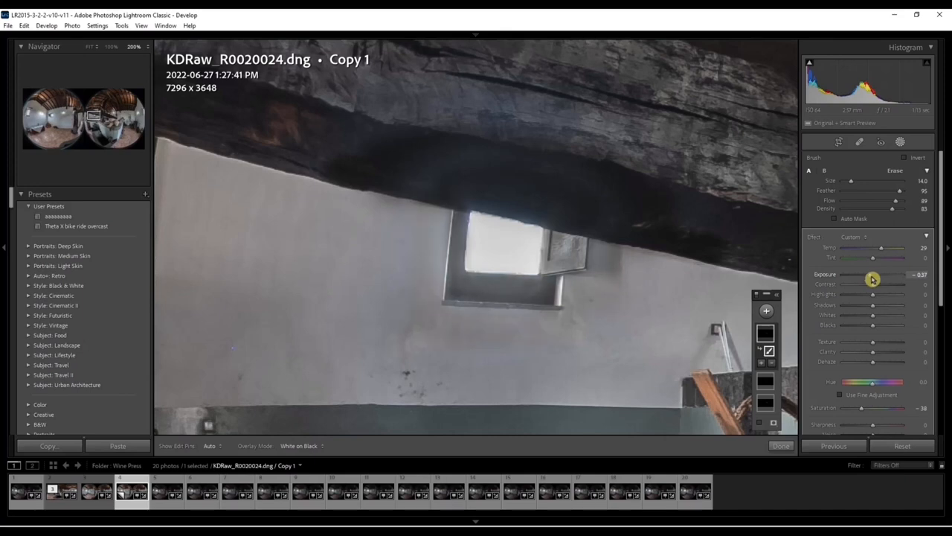
pyautogui.moveTo(736, 466)
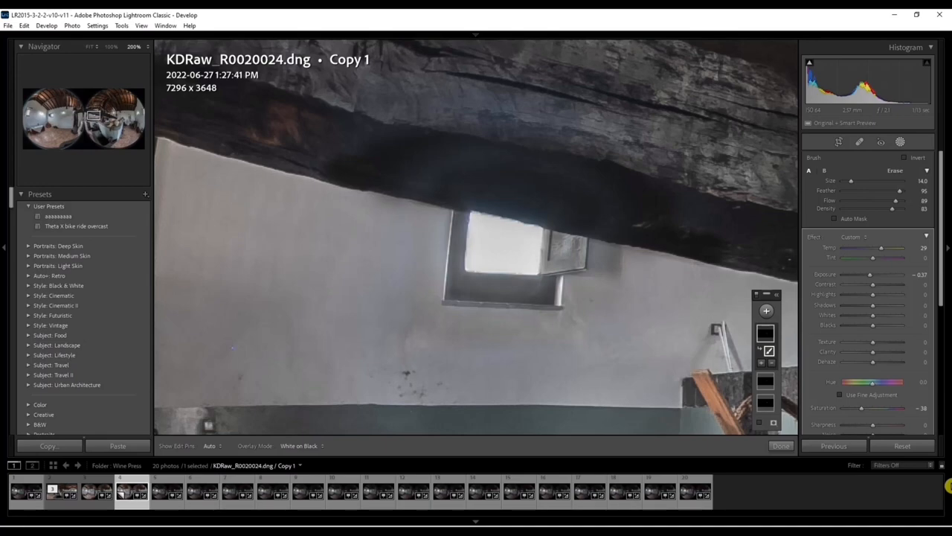
pyautogui.moveTo(777, 318)
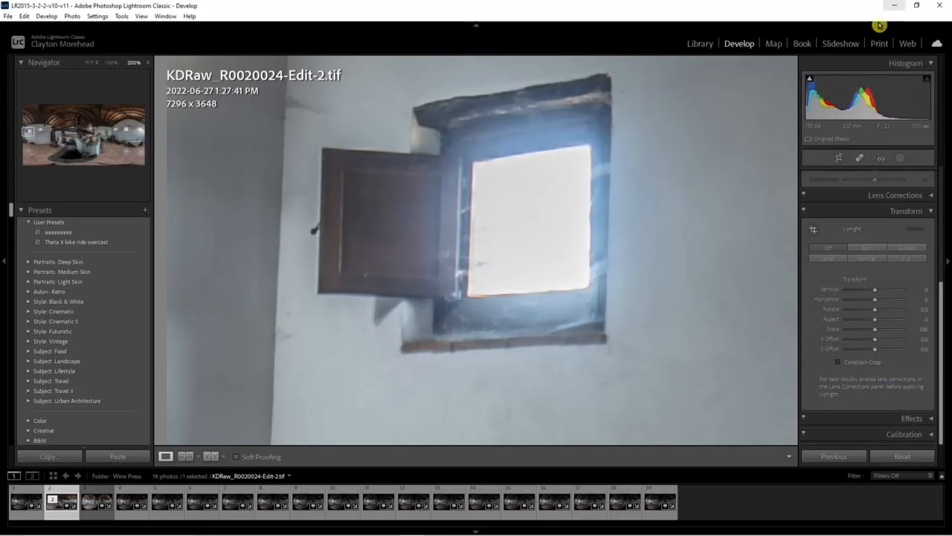
# Step: Add a new brush mask painted over the bright window opening
pyautogui.click(903, 157)
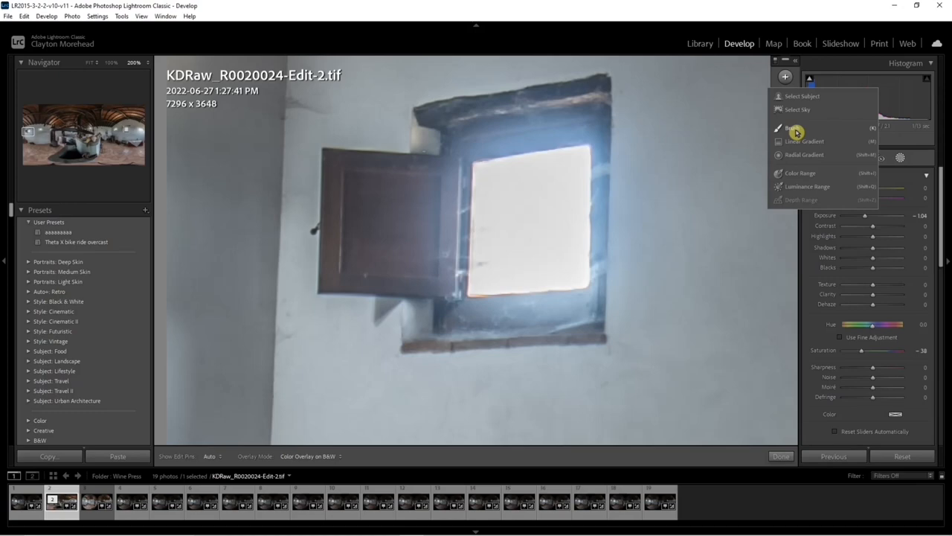
pyautogui.click(793, 127)
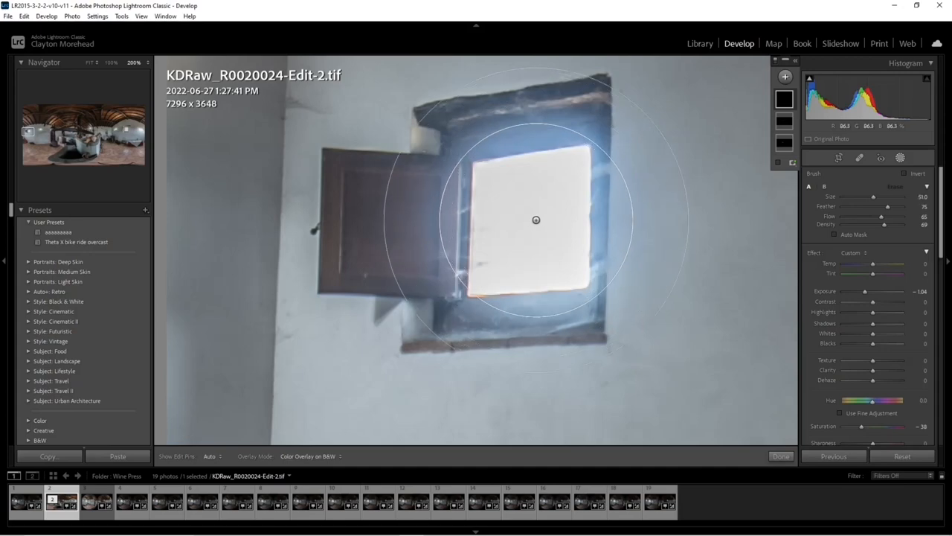
pyautogui.moveTo(865, 291); pyautogui.dragTo(888, 291)
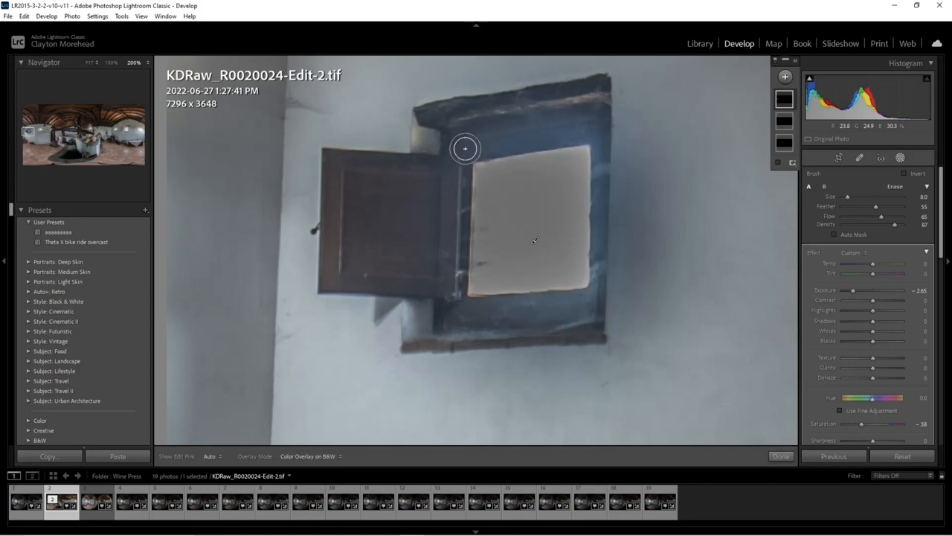
# Step: Erase mask spill from the window frame and the adjacent wall
pyautogui.moveTo(465, 149); pyautogui.dragTo(599, 194)
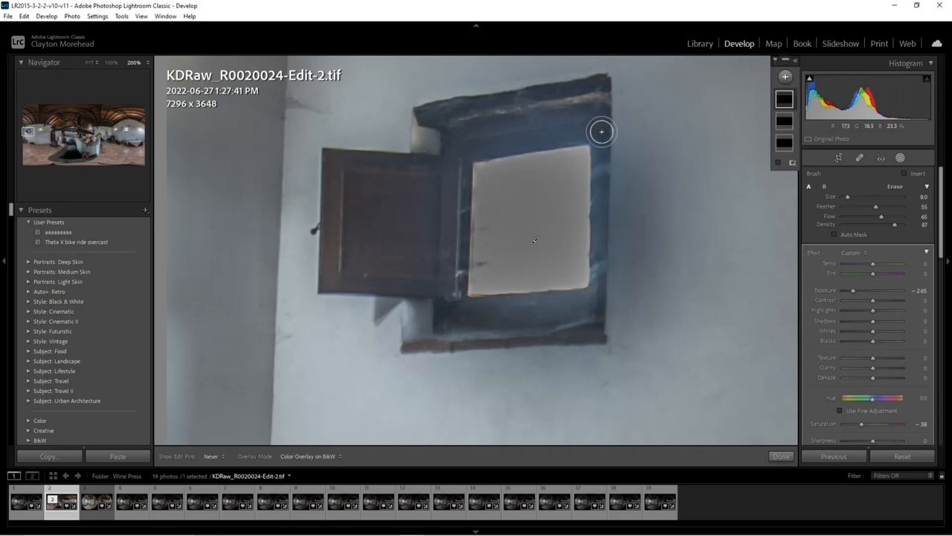
pyautogui.moveTo(601, 132); pyautogui.dragTo(573, 132)
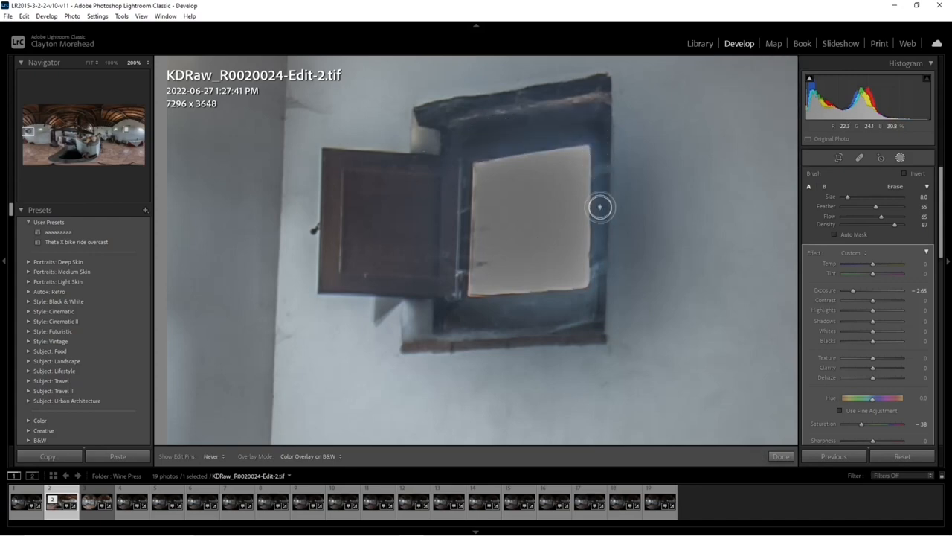
pyautogui.moveTo(450, 193)
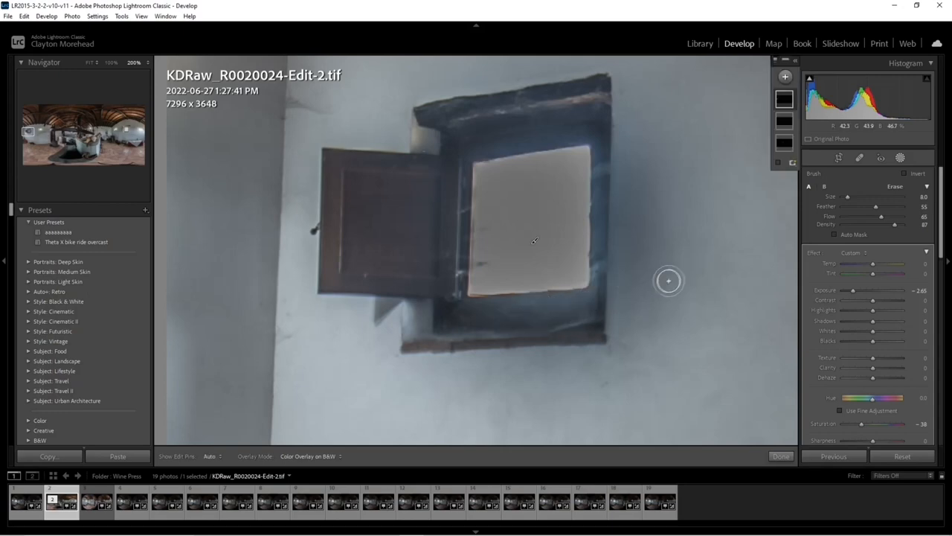
pyautogui.press('alt')
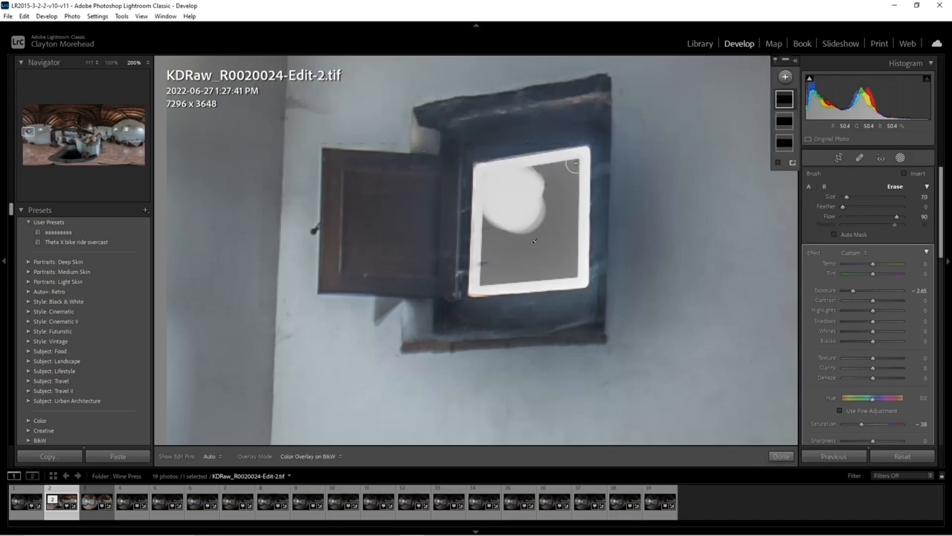
# Step: Soft-erase stray mask inside the window opening with a Feather 100 brush
pyautogui.moveTo(573, 164); pyautogui.dragTo(487, 275)
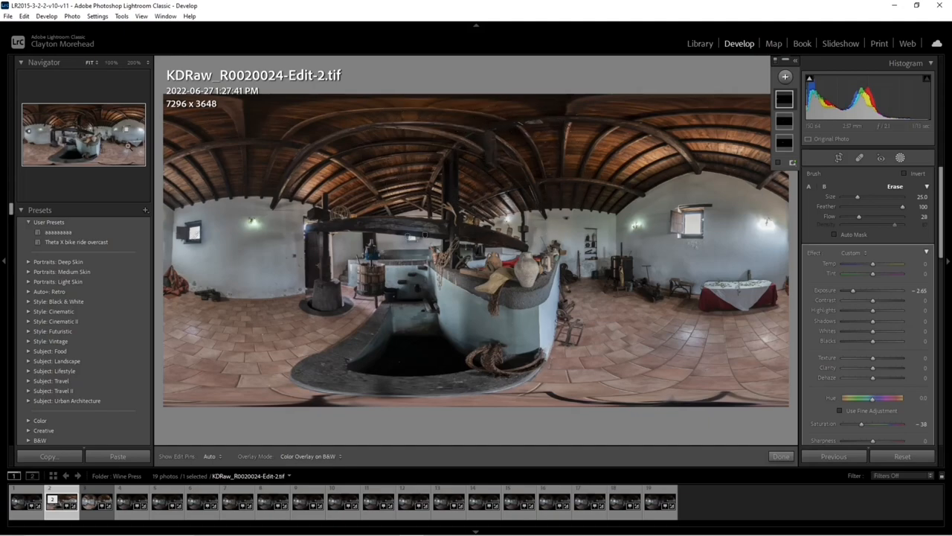
# Step: Zoom to 200% on the window, hide the left panel, and add a new brush mask
pyautogui.click(134, 62)
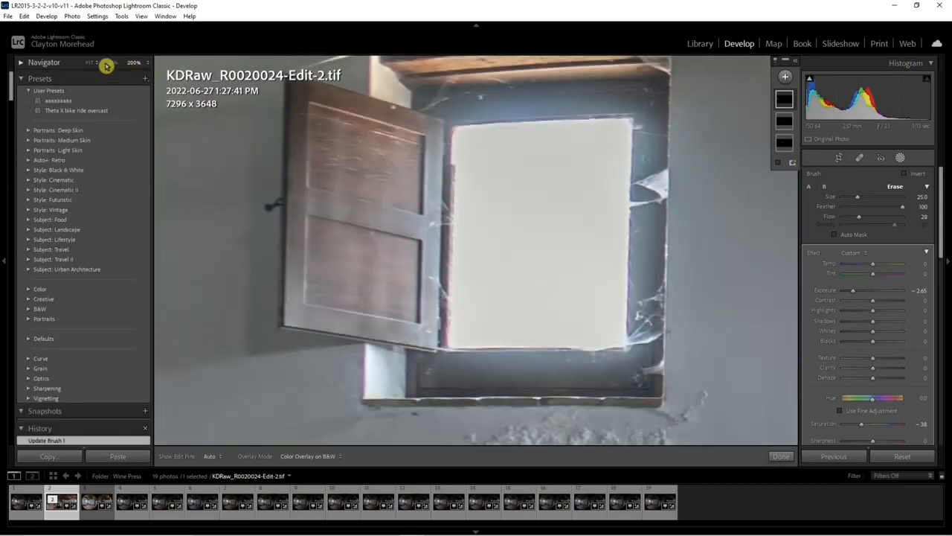
pyautogui.click(112, 62)
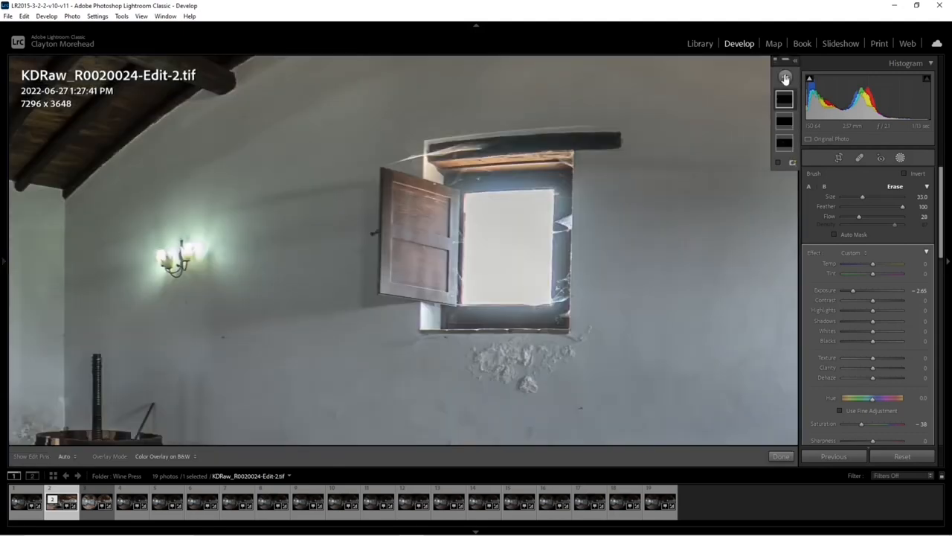
pyautogui.click(784, 77)
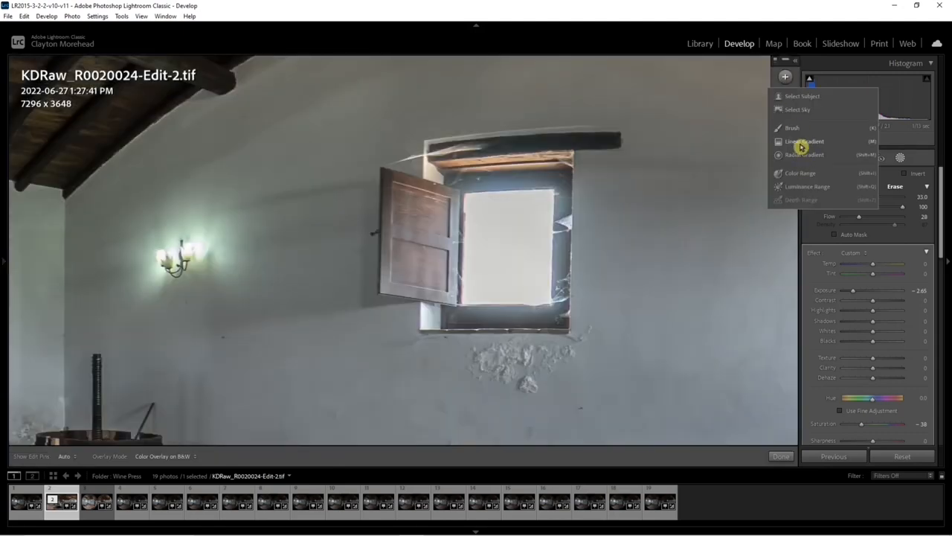
pyautogui.click(792, 127)
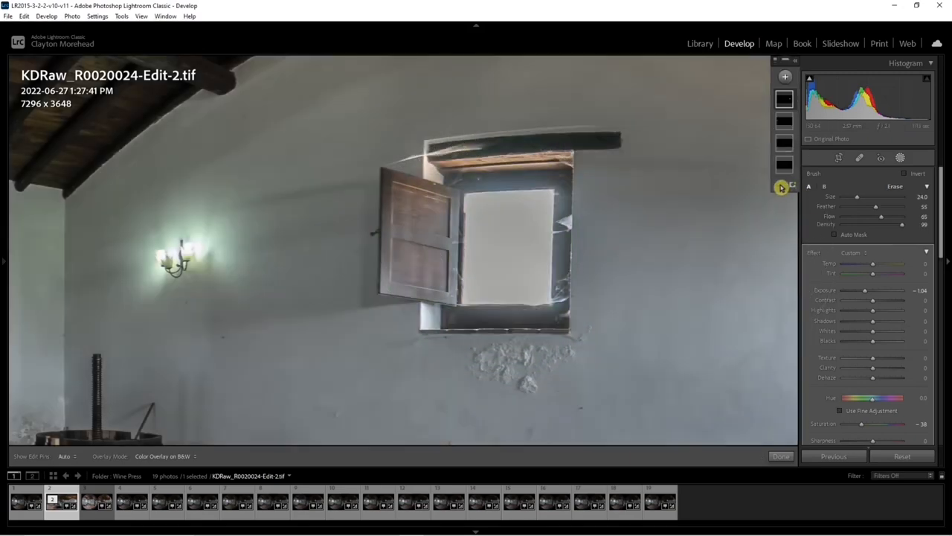
pyautogui.click(897, 186)
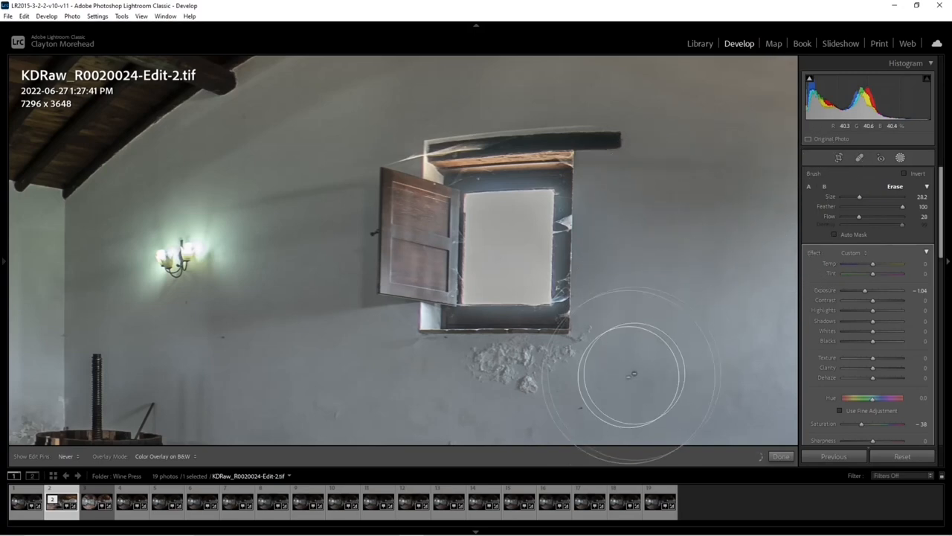
pyautogui.moveTo(451, 100)
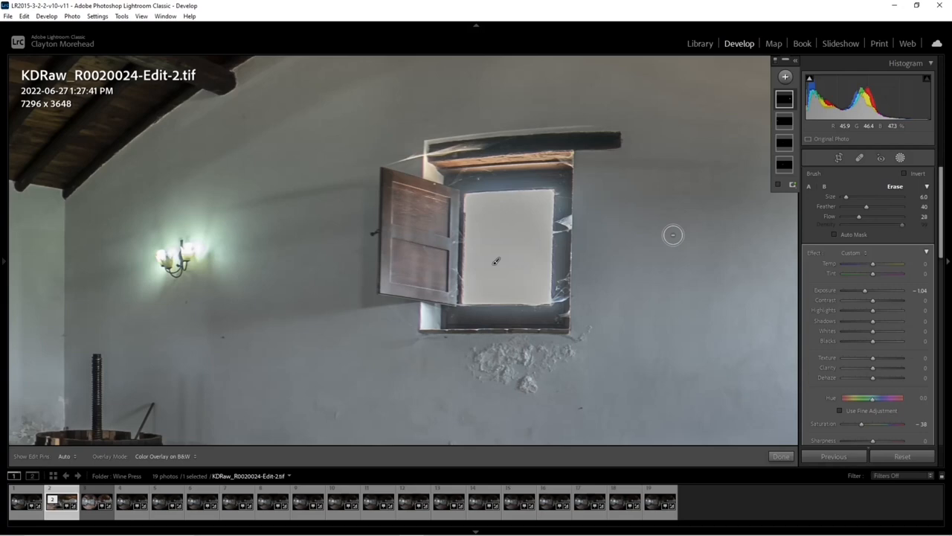
# Step: Erase mask from the wall and window frame, and paint it across the opening
pyautogui.click(841, 410)
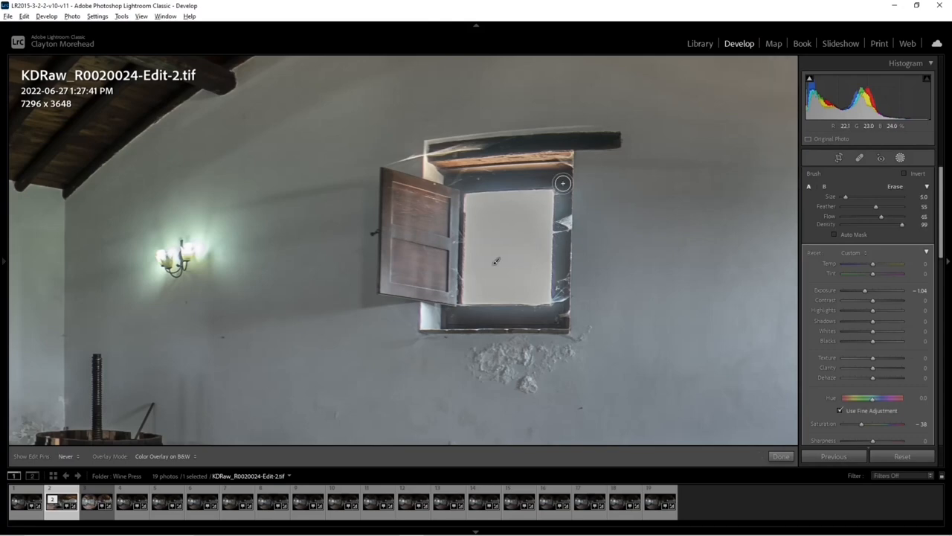
pyautogui.moveTo(564, 183); pyautogui.dragTo(560, 289)
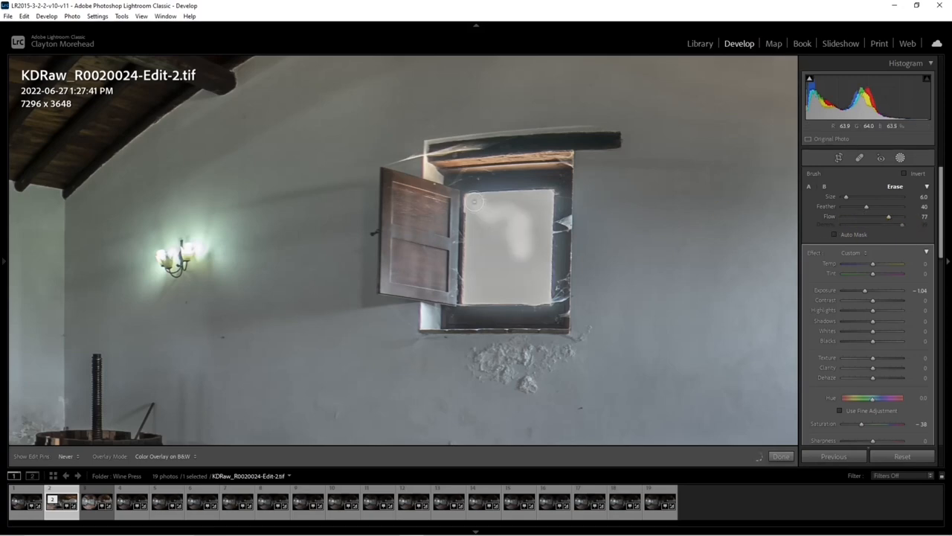
pyautogui.moveTo(470, 200); pyautogui.dragTo(541, 295)
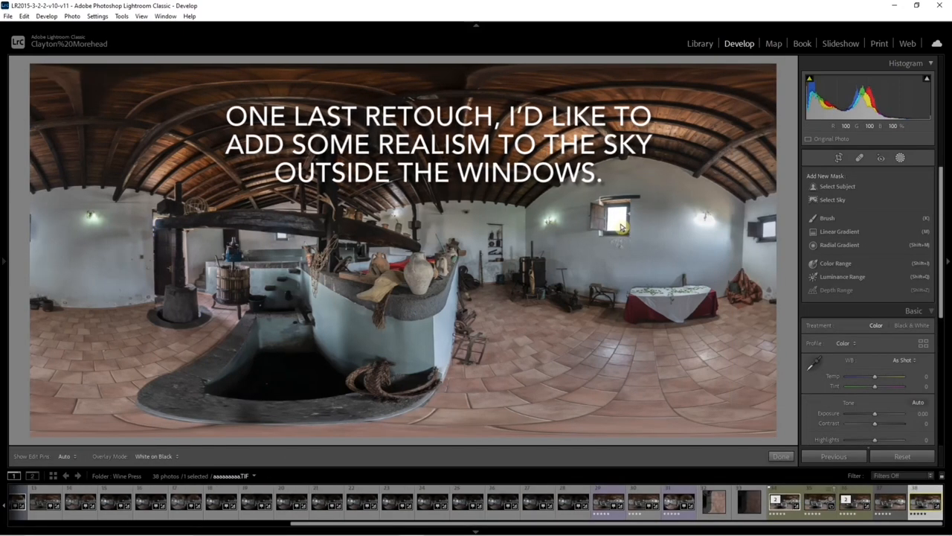
# Step: Zoom in on the window, start a new brush mask, and tint it blue
pyautogui.click(5, 268)
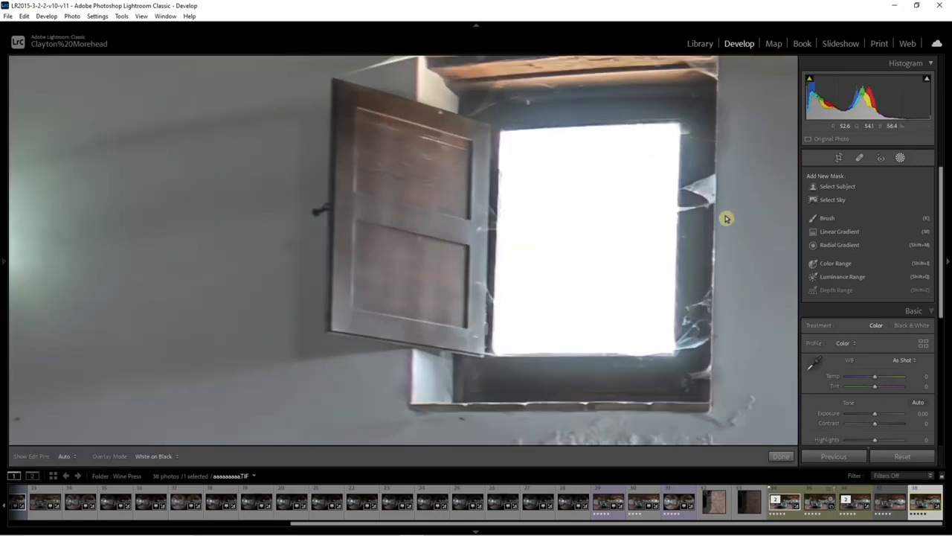
pyautogui.click(827, 217)
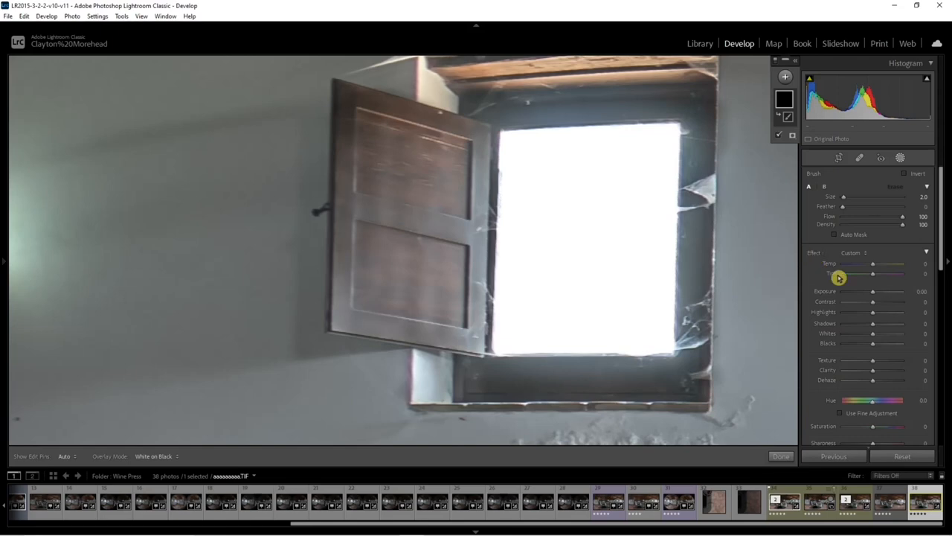
pyautogui.moveTo(873, 291); pyautogui.dragTo(863, 291)
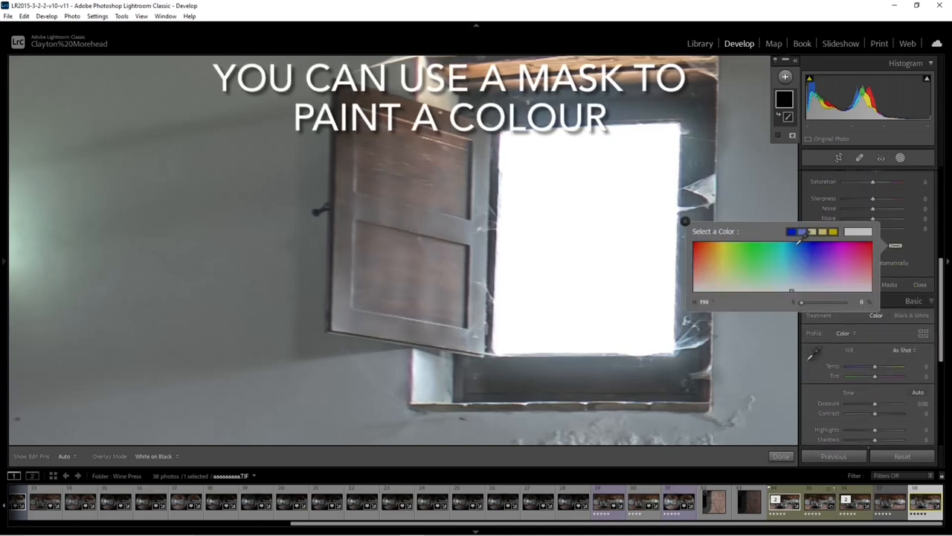
pyautogui.click(840, 245)
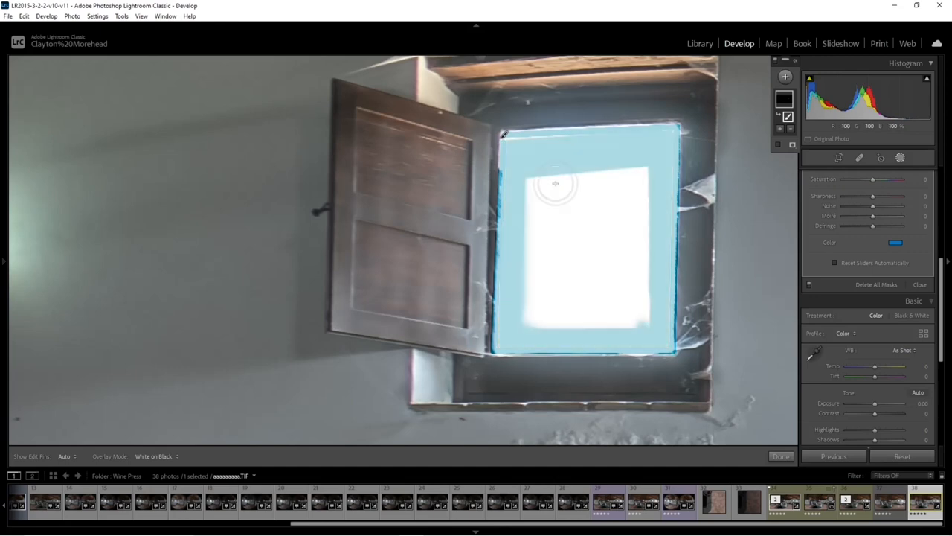
# Step: Brush the rest of the window into the blue mask and raise exposure to −1.18
pyautogui.moveTo(556, 184); pyautogui.dragTo(565, 206)
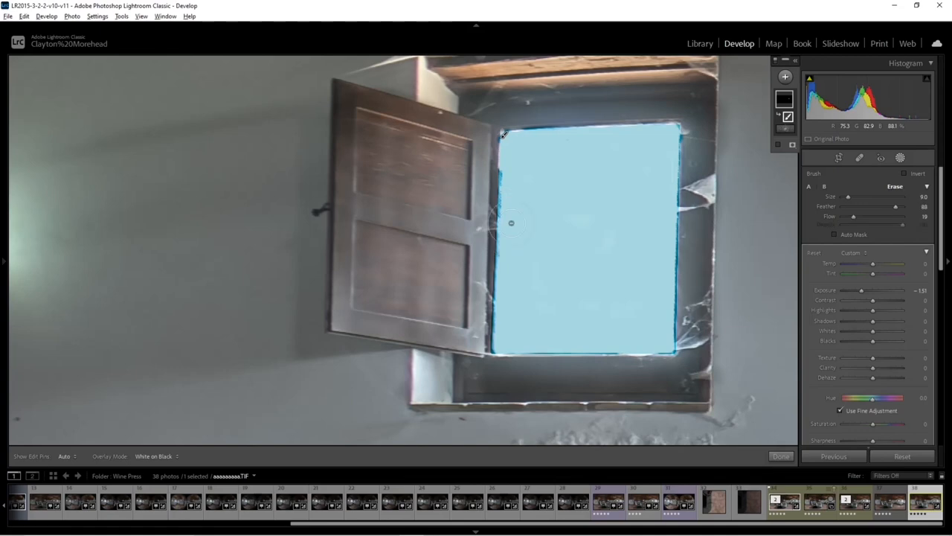
pyautogui.moveTo(511, 223); pyautogui.dragTo(624, 193)
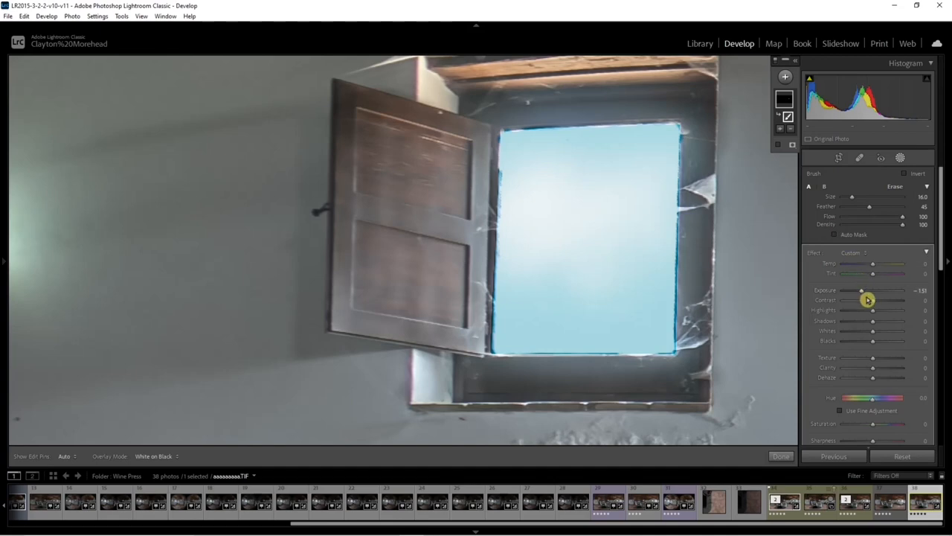
pyautogui.moveTo(861, 290); pyautogui.dragTo(871, 290)
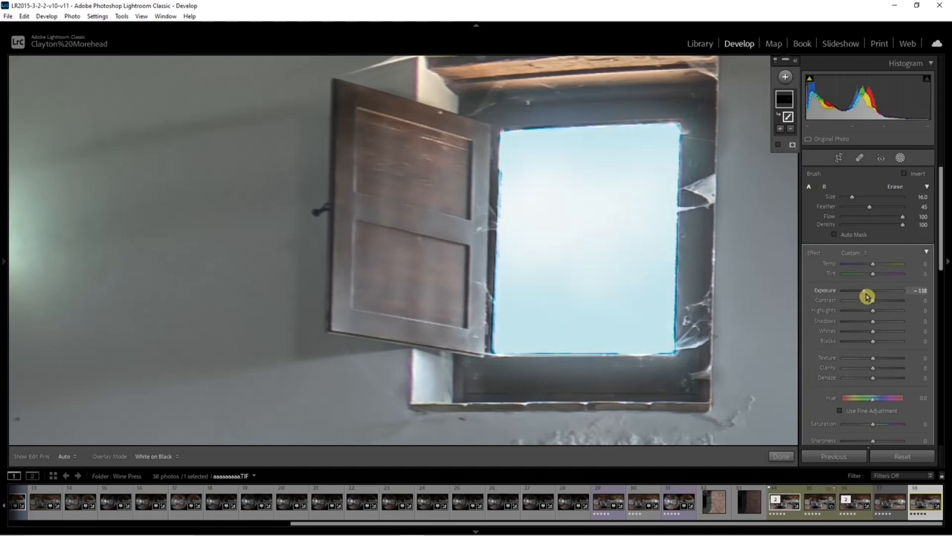
pyautogui.moveTo(874, 290); pyautogui.dragTo(867, 290)
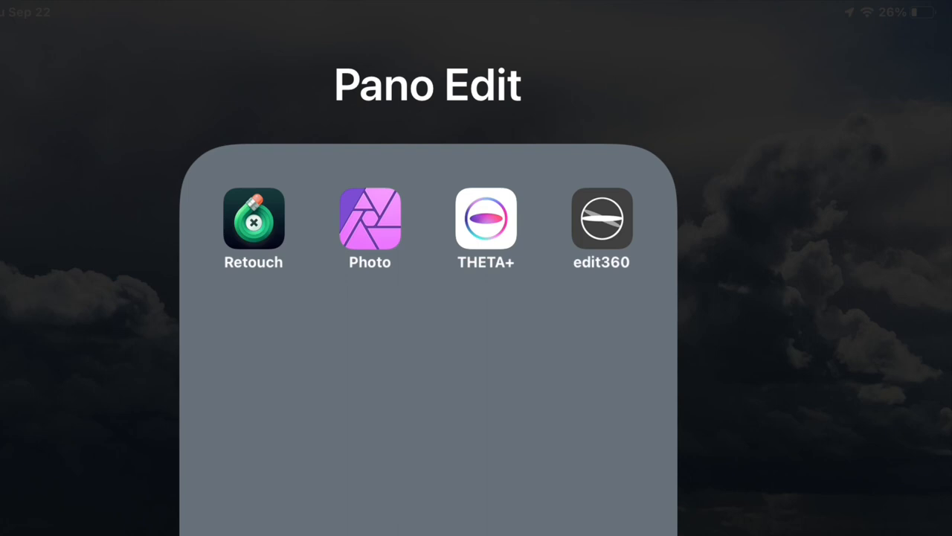
# Step: Open the panorama in Affinity Photo and switch to Equirectangular Projection
pyautogui.click(370, 218)
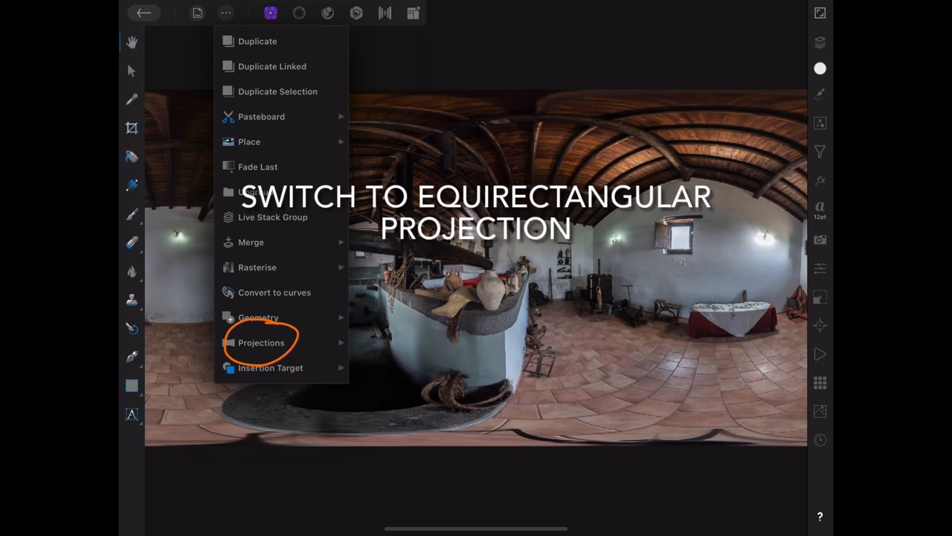
pyautogui.click(261, 342)
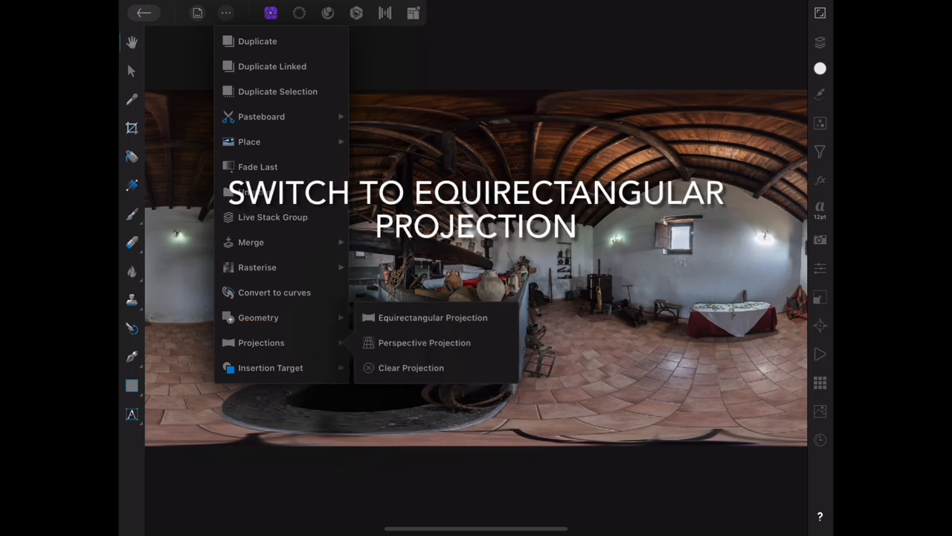
pyautogui.click(432, 317)
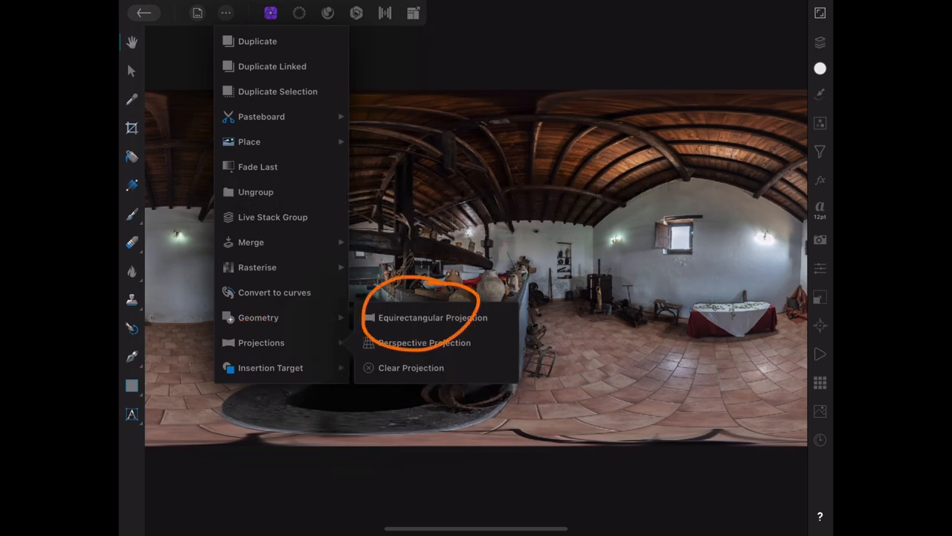
pyautogui.click(424, 342)
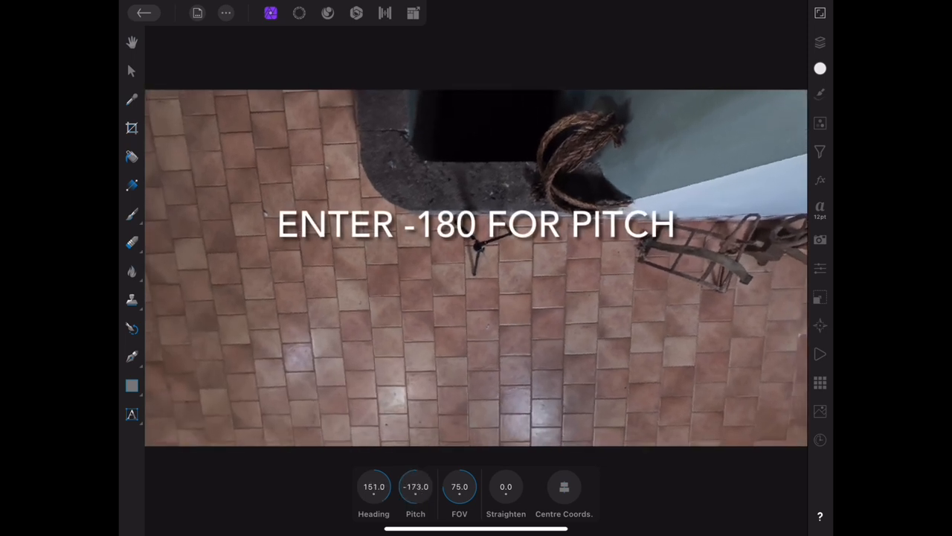
# Step: Set the view pitch to −180 and rotate until floor tile lines run vertically
pyautogui.click(415, 486)
pyautogui.write('-180')
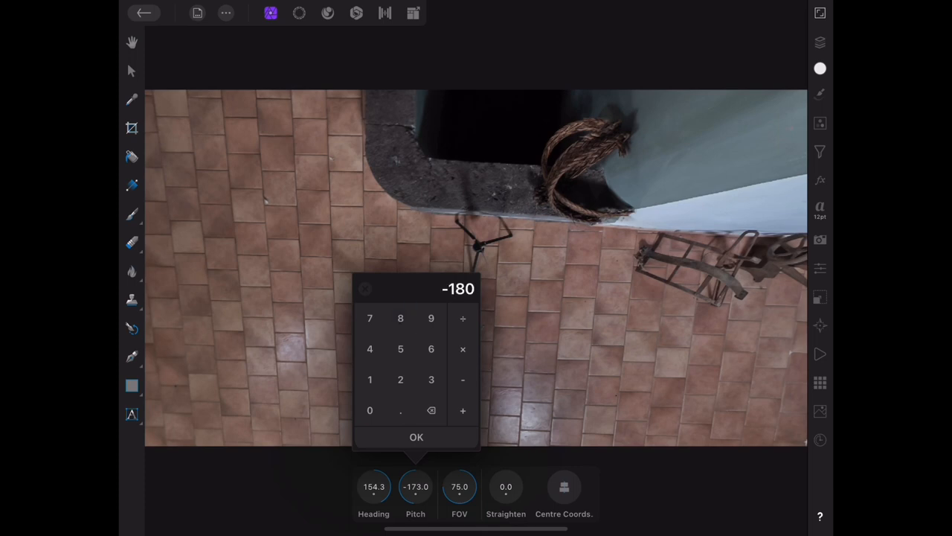
pyautogui.click(415, 437)
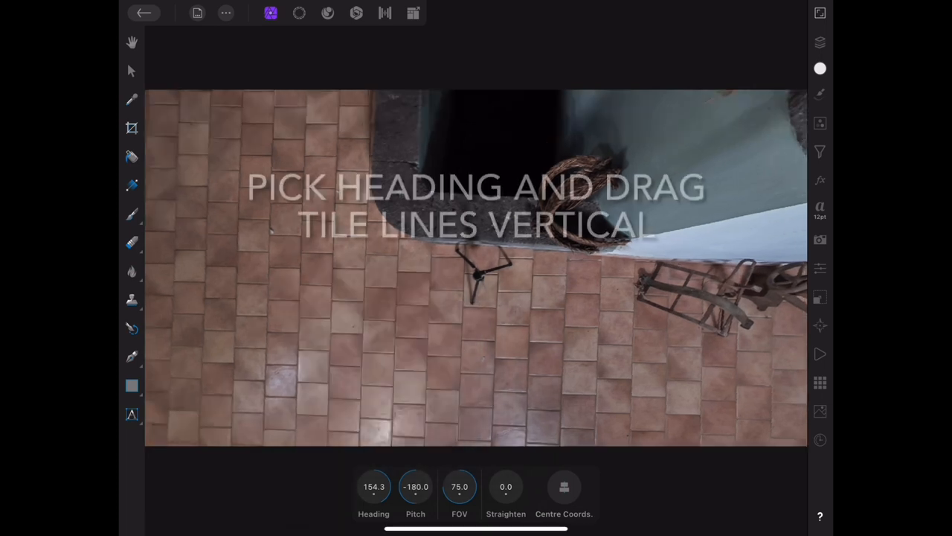
pyautogui.moveTo(476, 267); pyautogui.dragTo(506, 253)
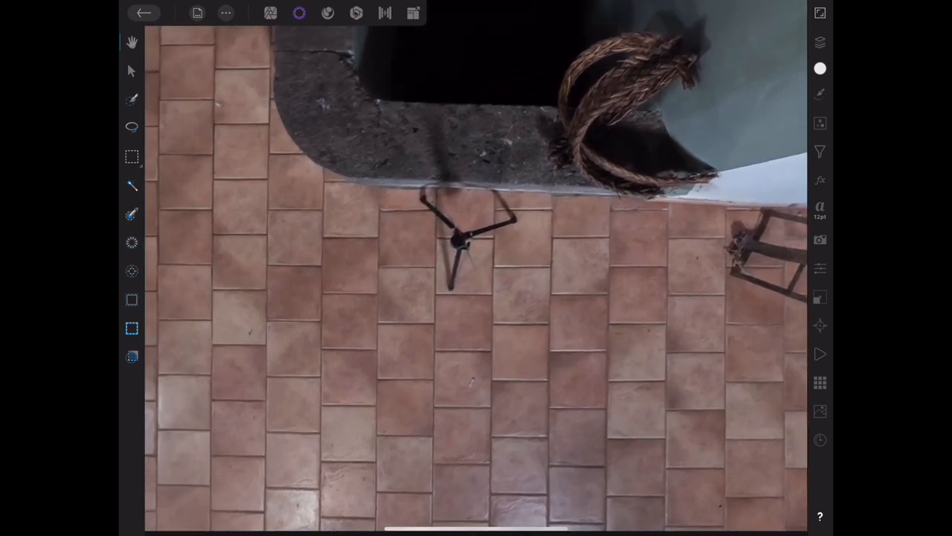
# Step: Draw a polygonal selection around a block of clean tiles below the tripod
pyautogui.click(132, 126)
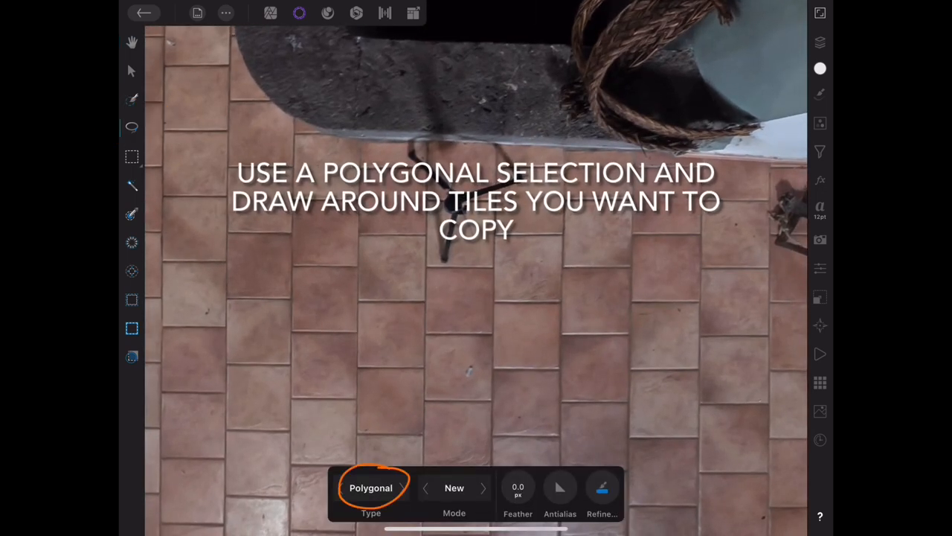
pyautogui.click(358, 278)
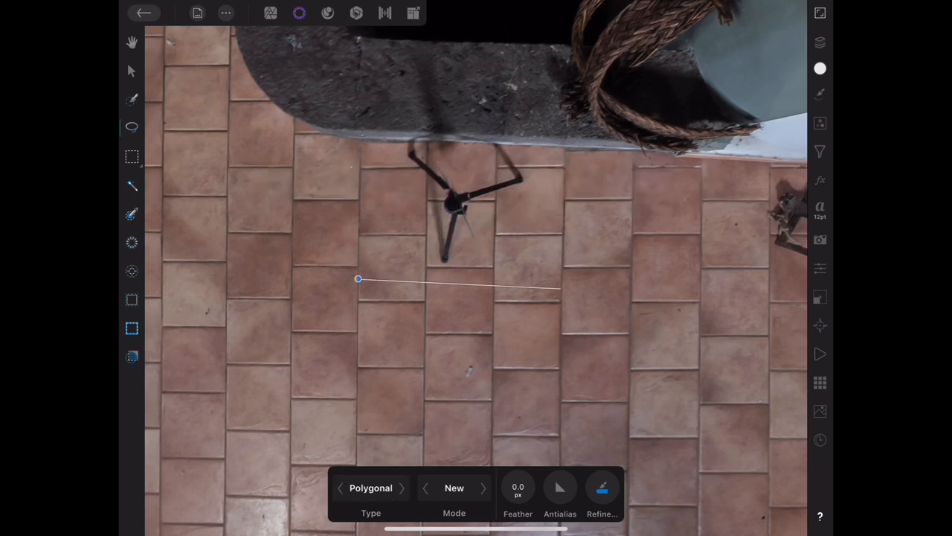
pyautogui.click(560, 376)
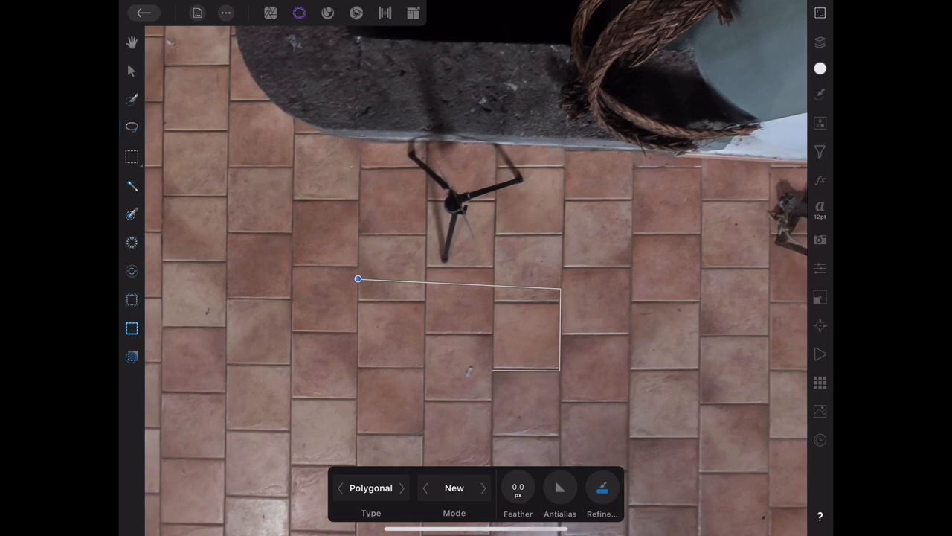
pyautogui.click(493, 398)
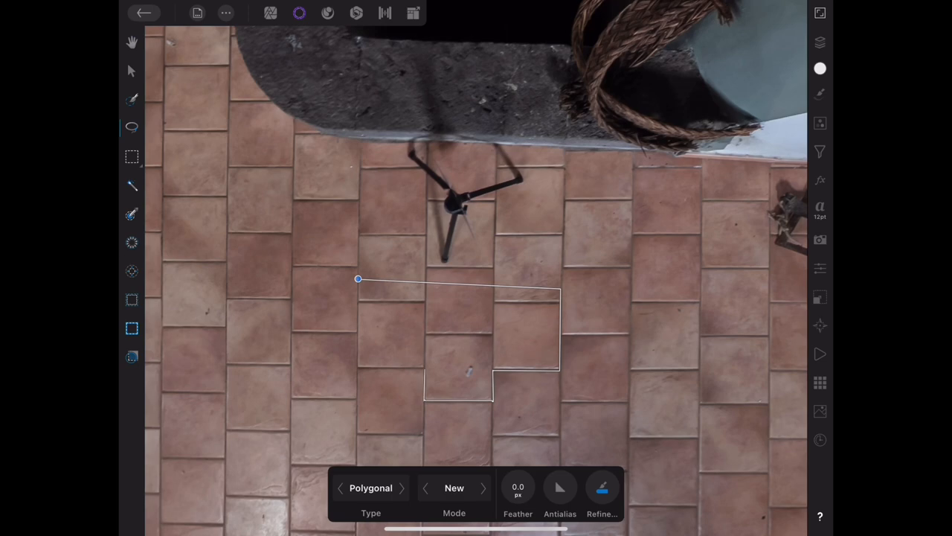
pyautogui.click(359, 278)
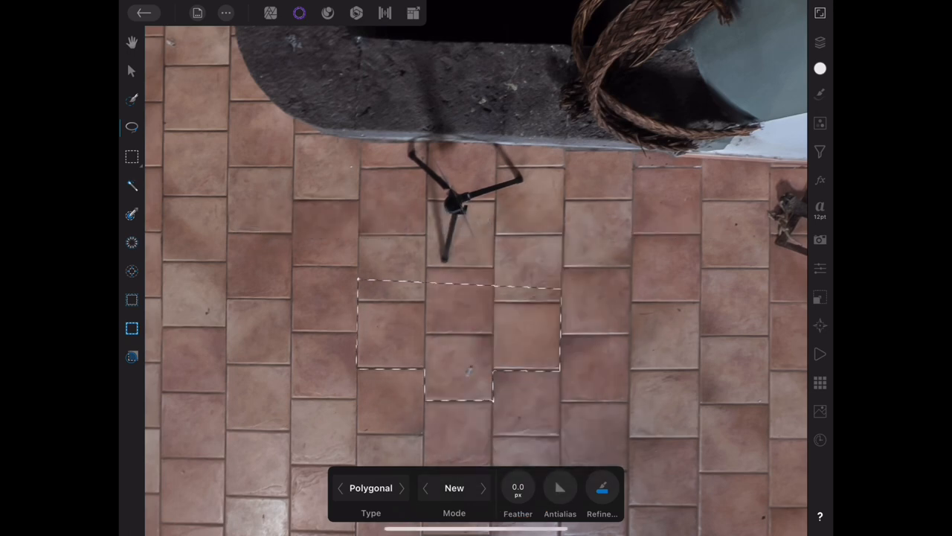
pyautogui.click(271, 13)
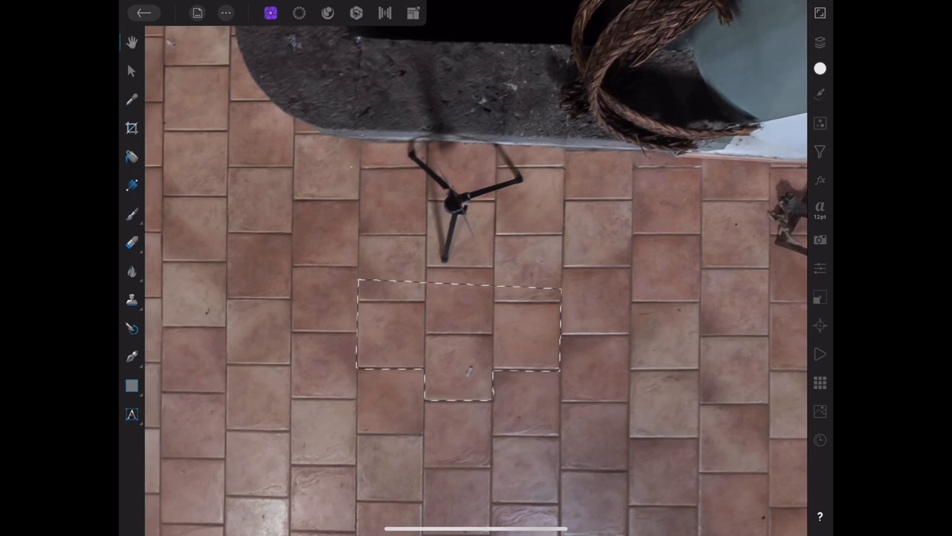
# Step: Duplicate the selected tiles over the tripod and Merge Down the patch layer
pyautogui.click(131, 70)
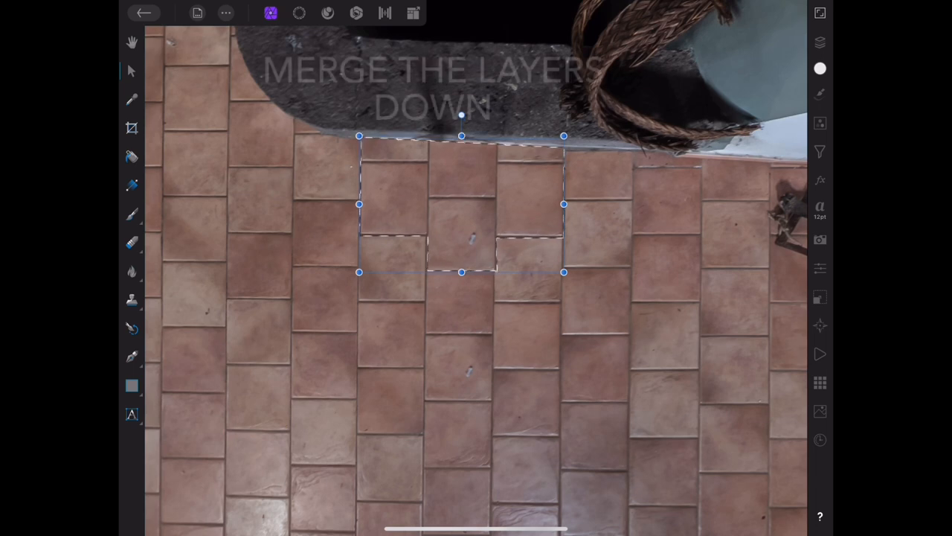
pyautogui.click(820, 43)
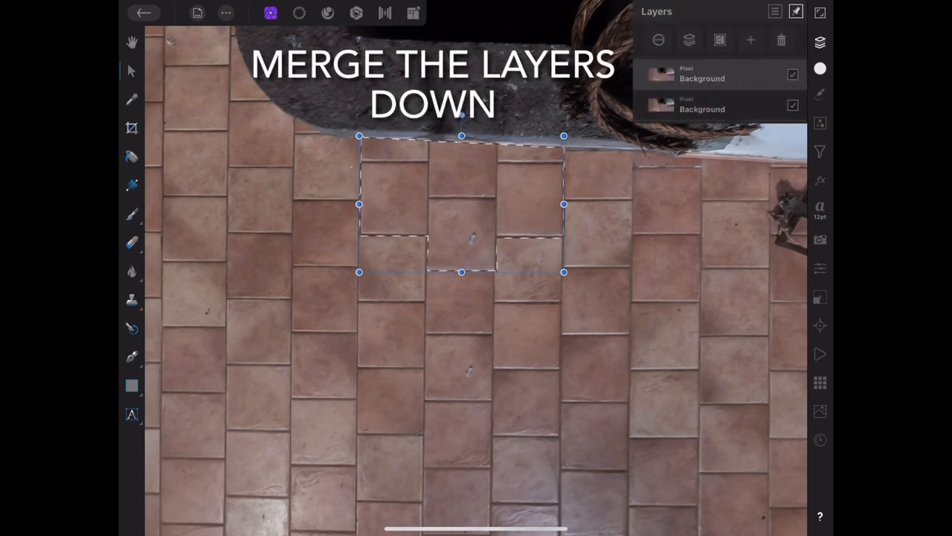
pyautogui.click(688, 40)
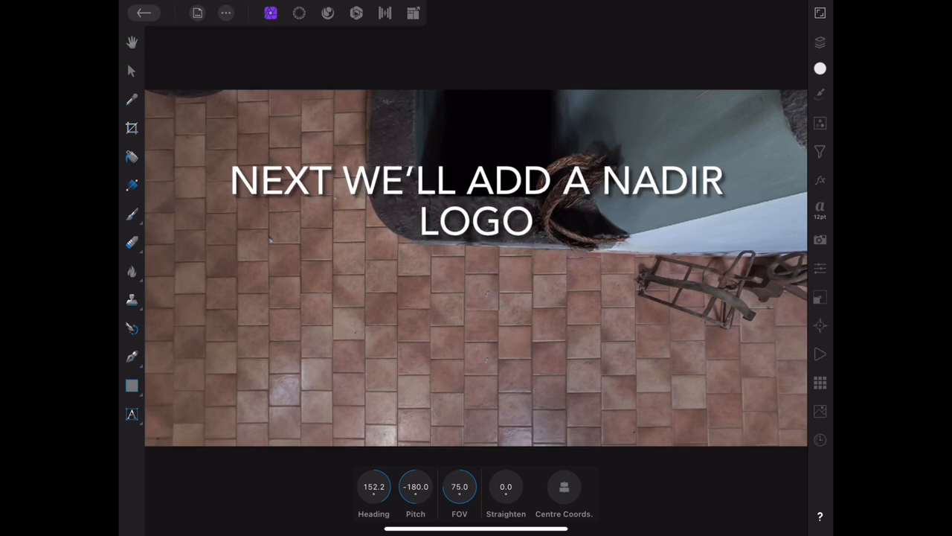
# Step: Set pitch to -180, place the Salvo Proietto logo from Photos onto the nadir floor
pyautogui.click(415, 487)
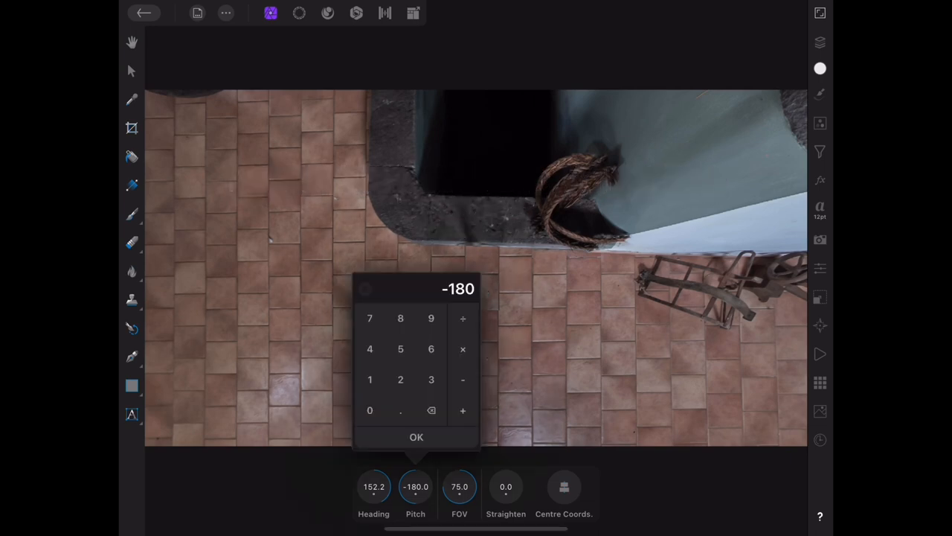
pyautogui.click(416, 437)
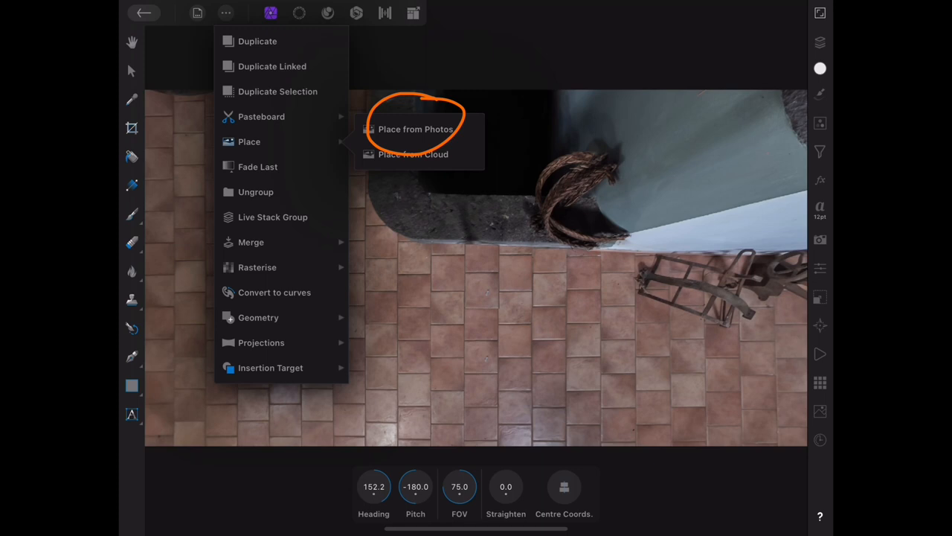
pyautogui.click(416, 128)
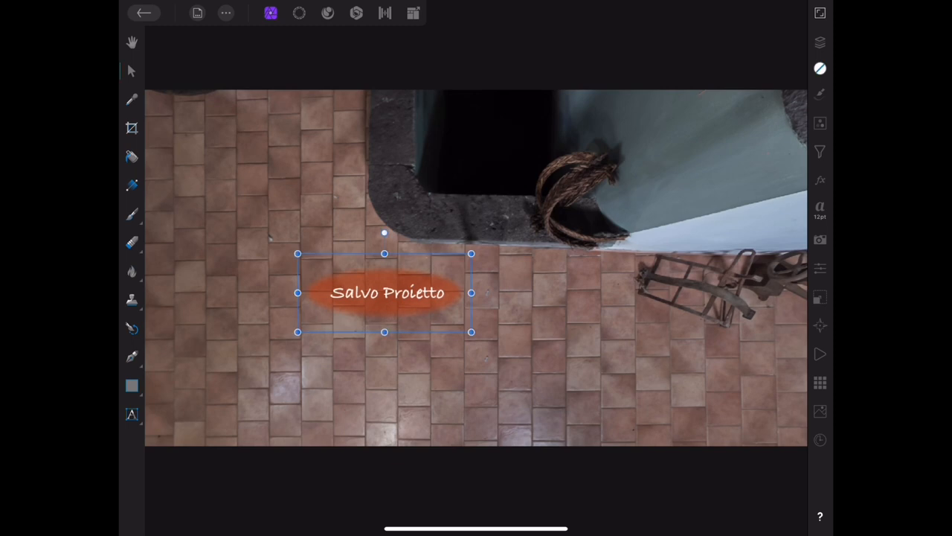
pyautogui.moveTo(385, 292); pyautogui.dragTo(481, 269)
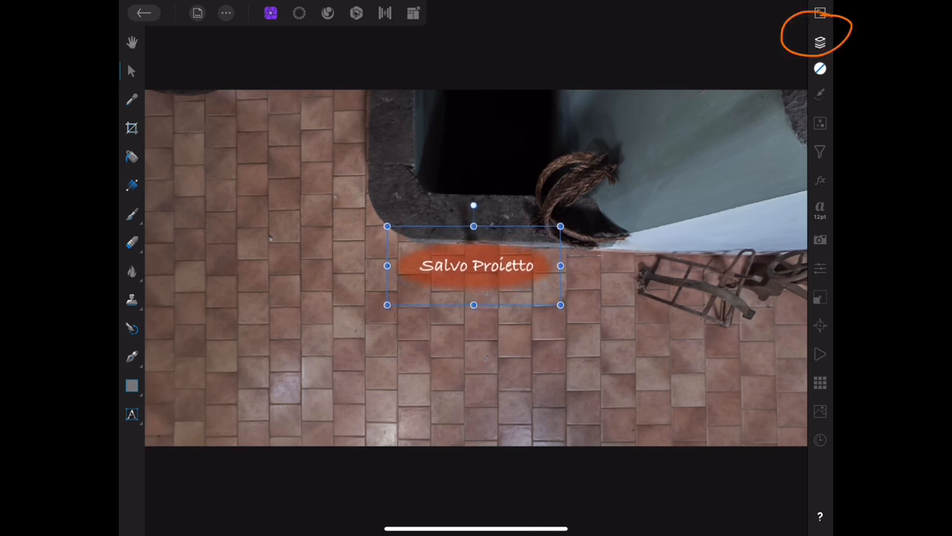
pyautogui.click(820, 43)
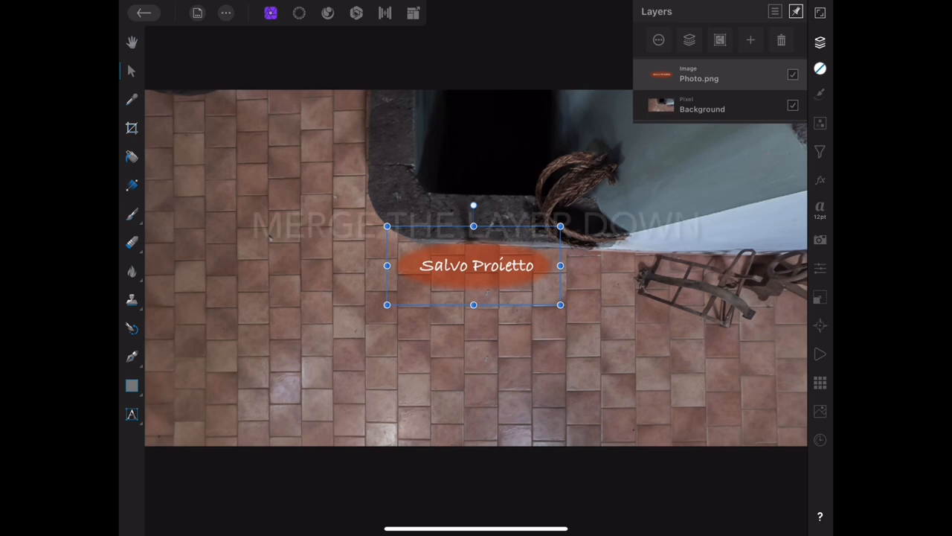